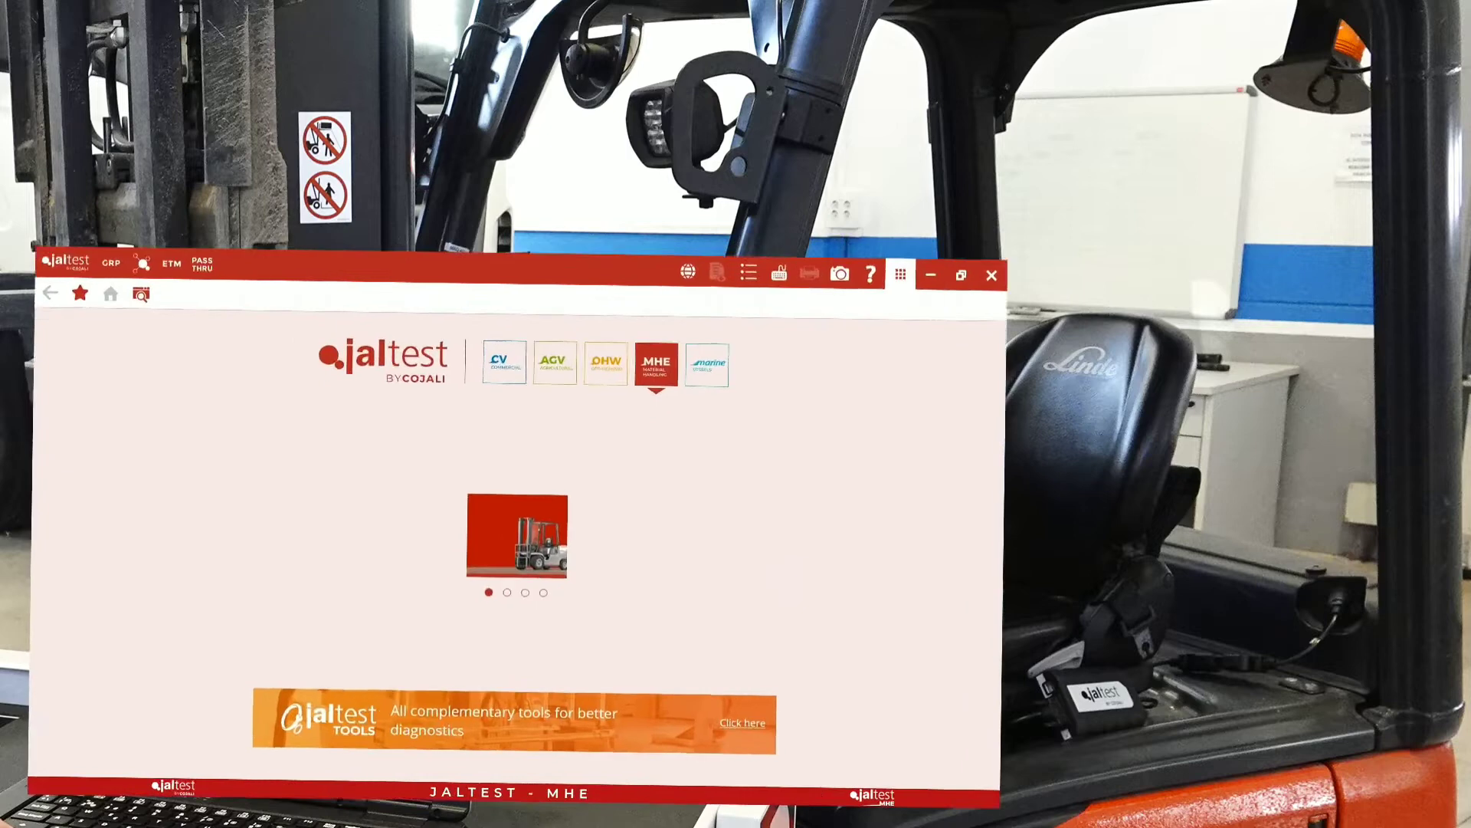
Filter the material handling brands list to Linde by searching 'lin'.
{"action": "left_click", "coordinate": [960, 275]}
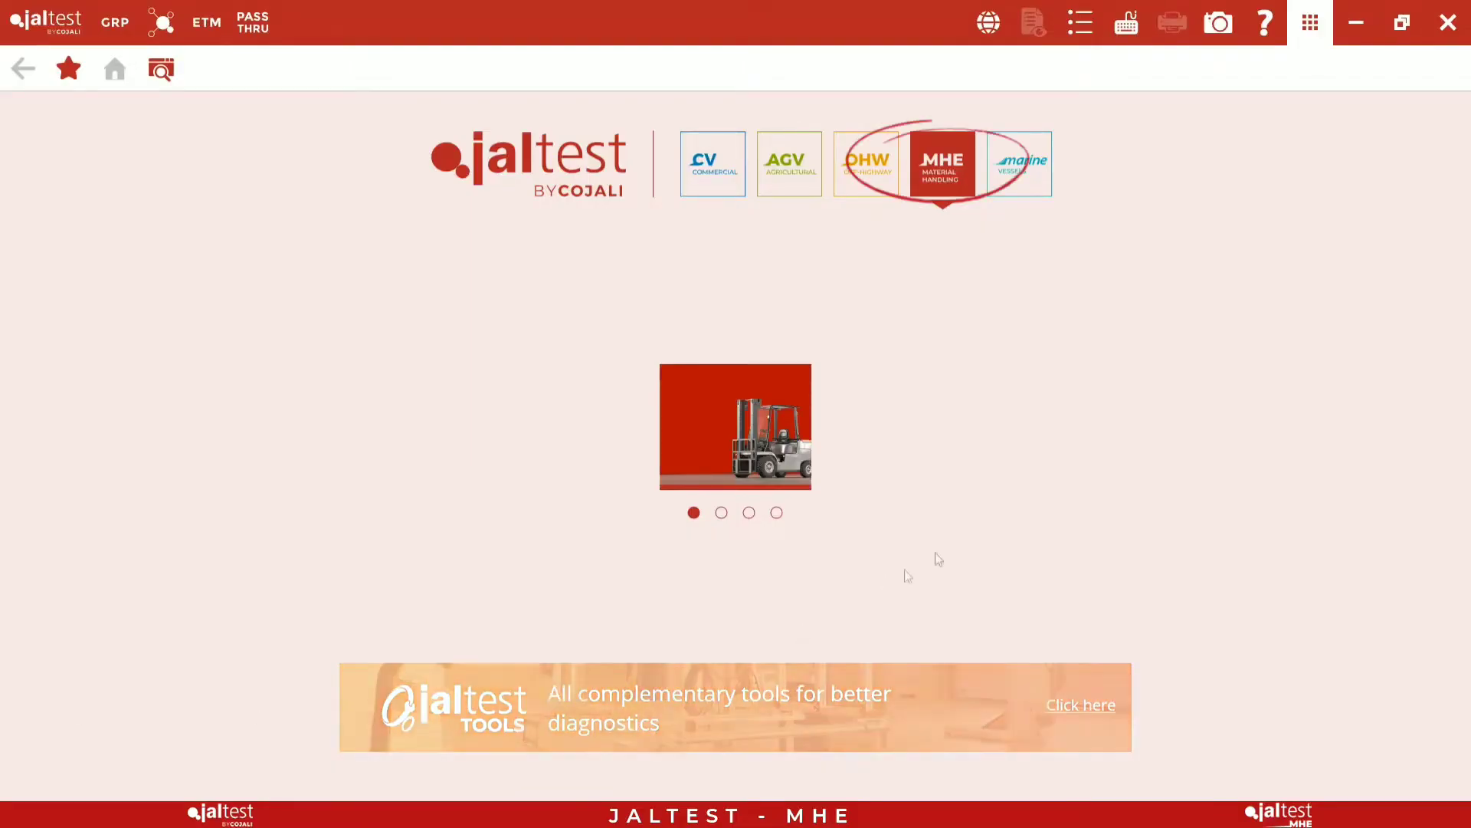
{"action": "left_click", "coordinate": [941, 163]}
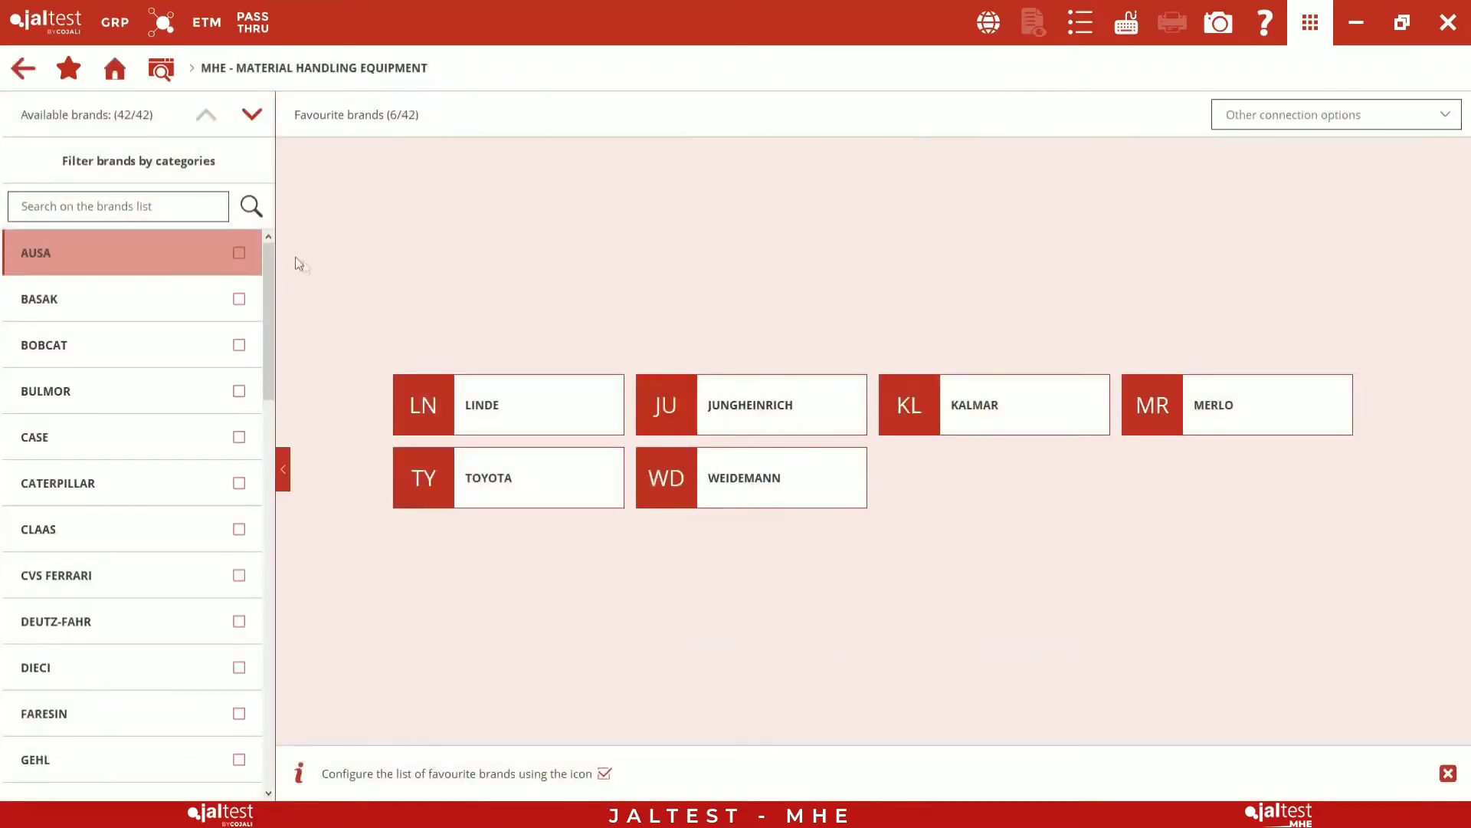
{"action": "type", "text": "lin"}
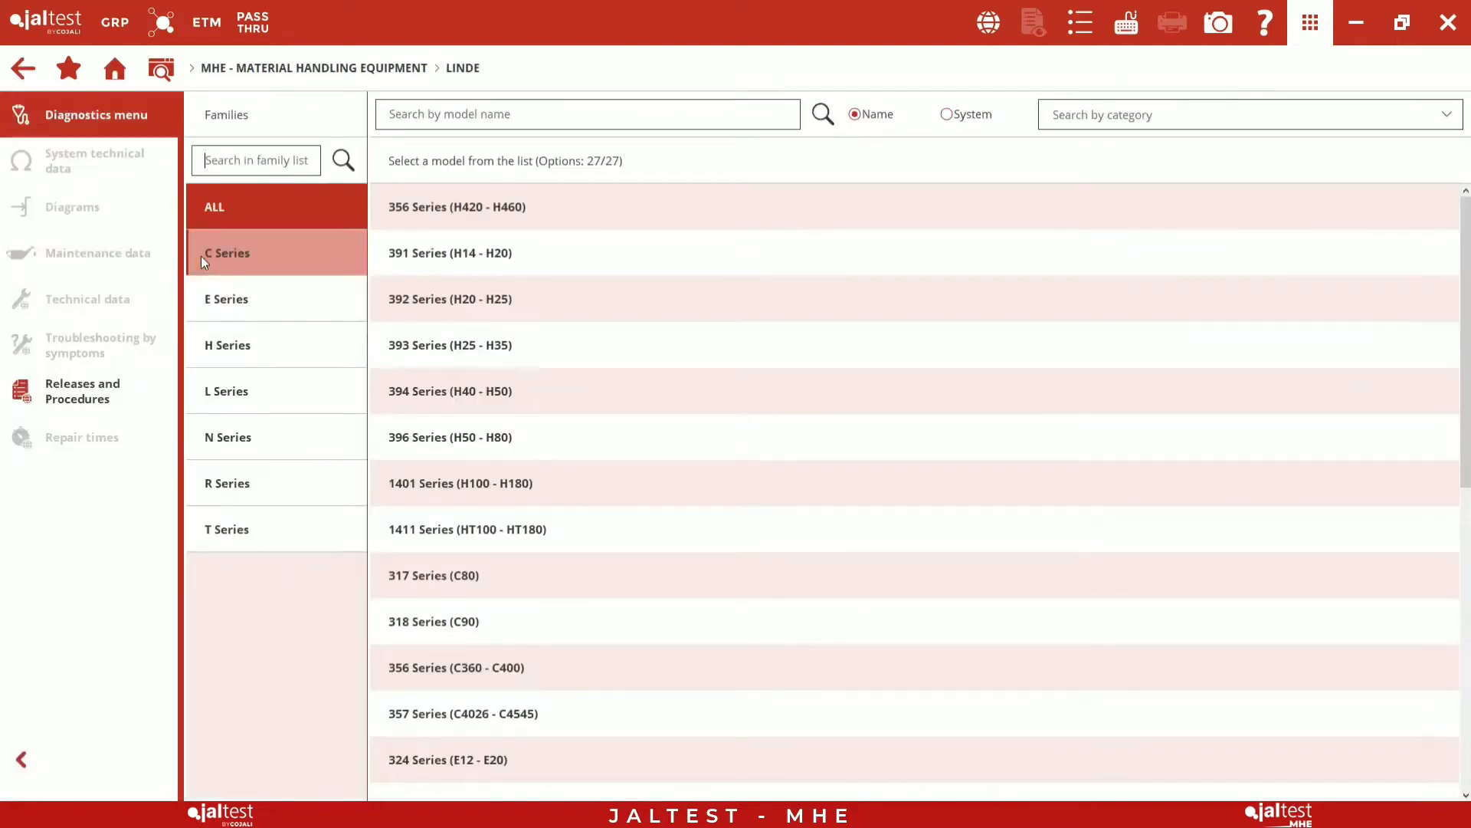
Filter to E Series and load the 386 Series (E12 - E20) model.
{"action": "left_click", "coordinate": [227, 299]}
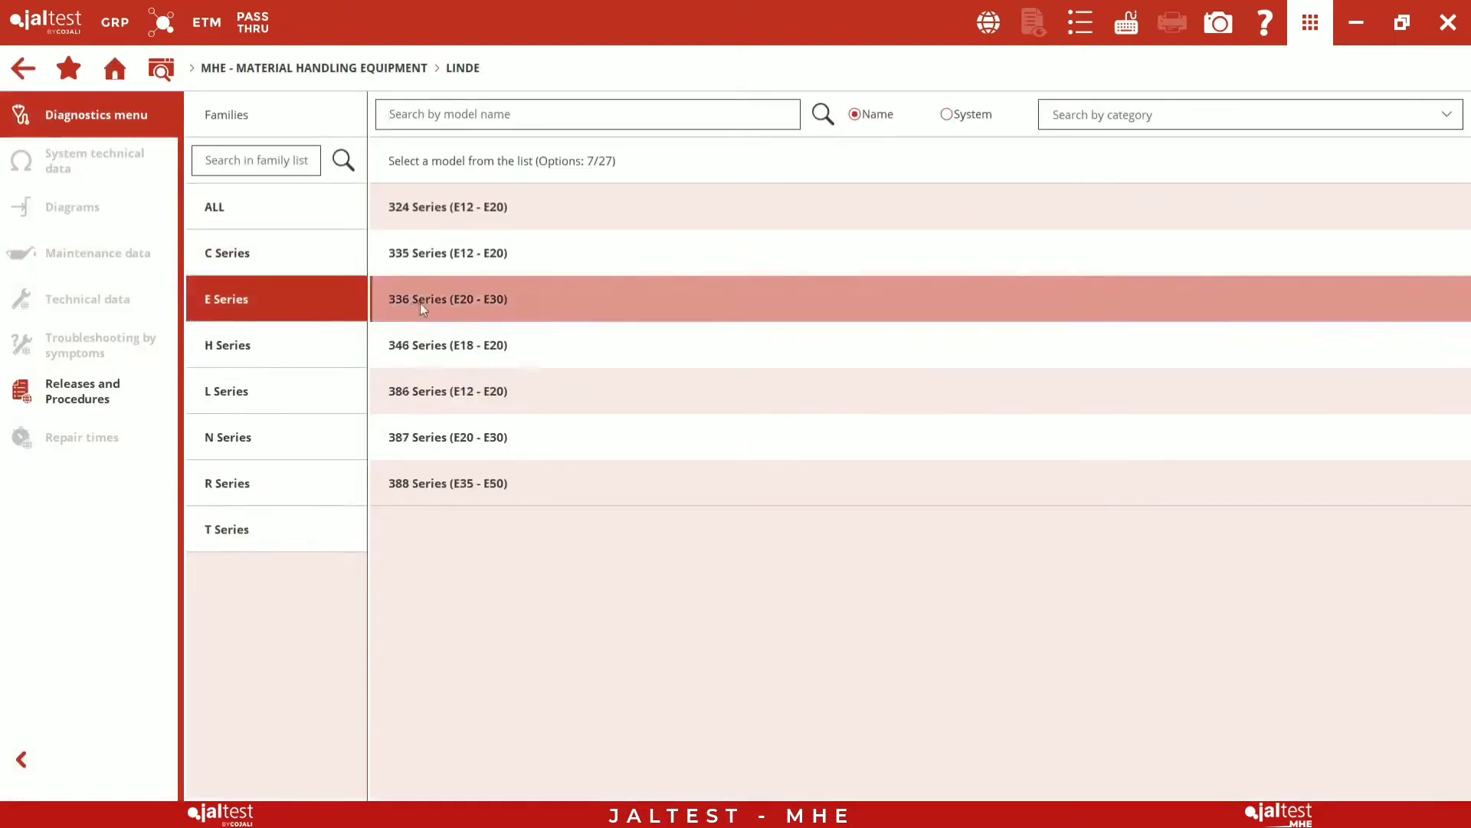
{"action": "left_click", "coordinate": [446, 391]}
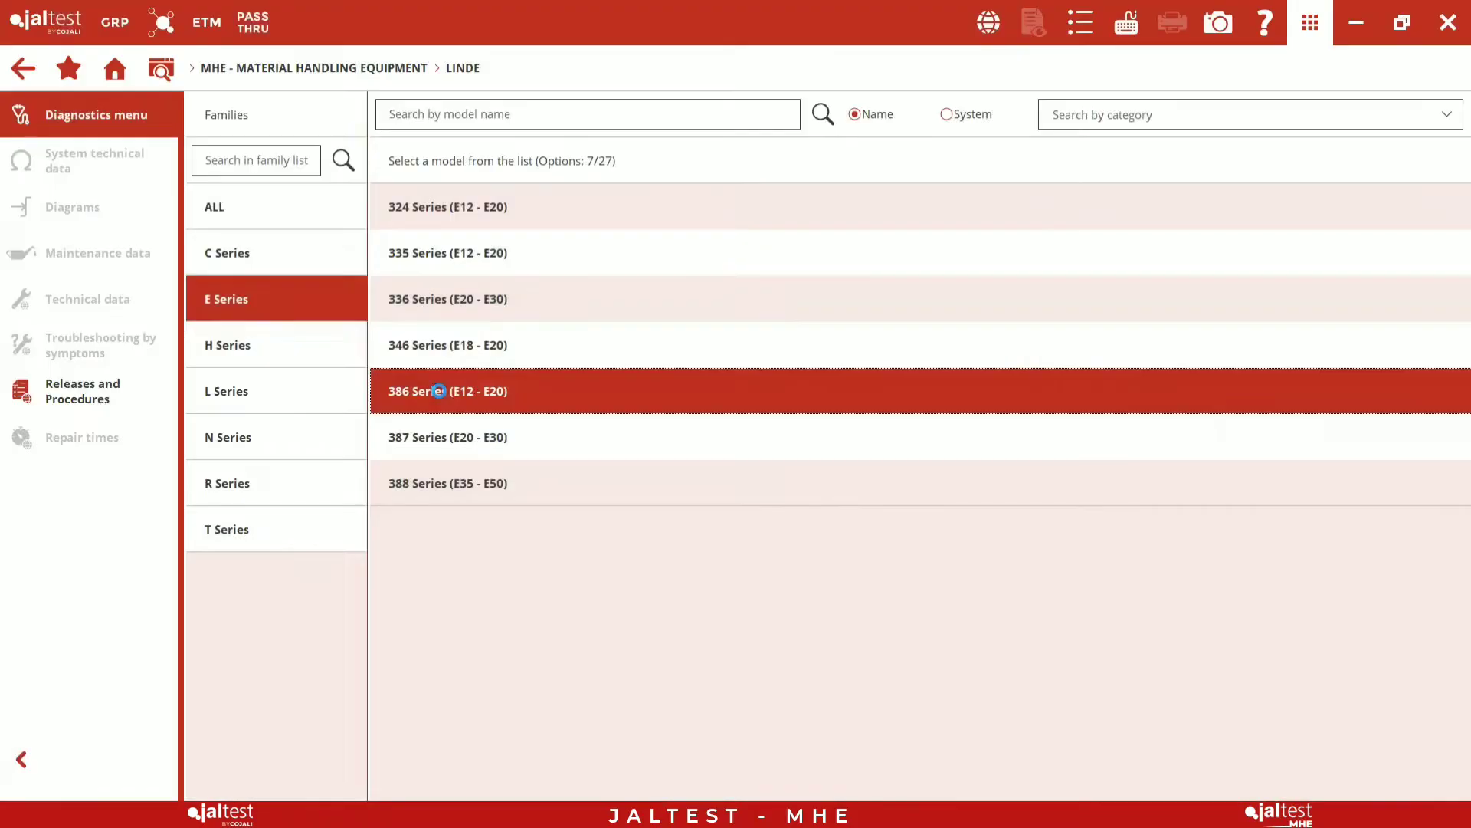
{"action": "left_click", "coordinate": [446, 391]}
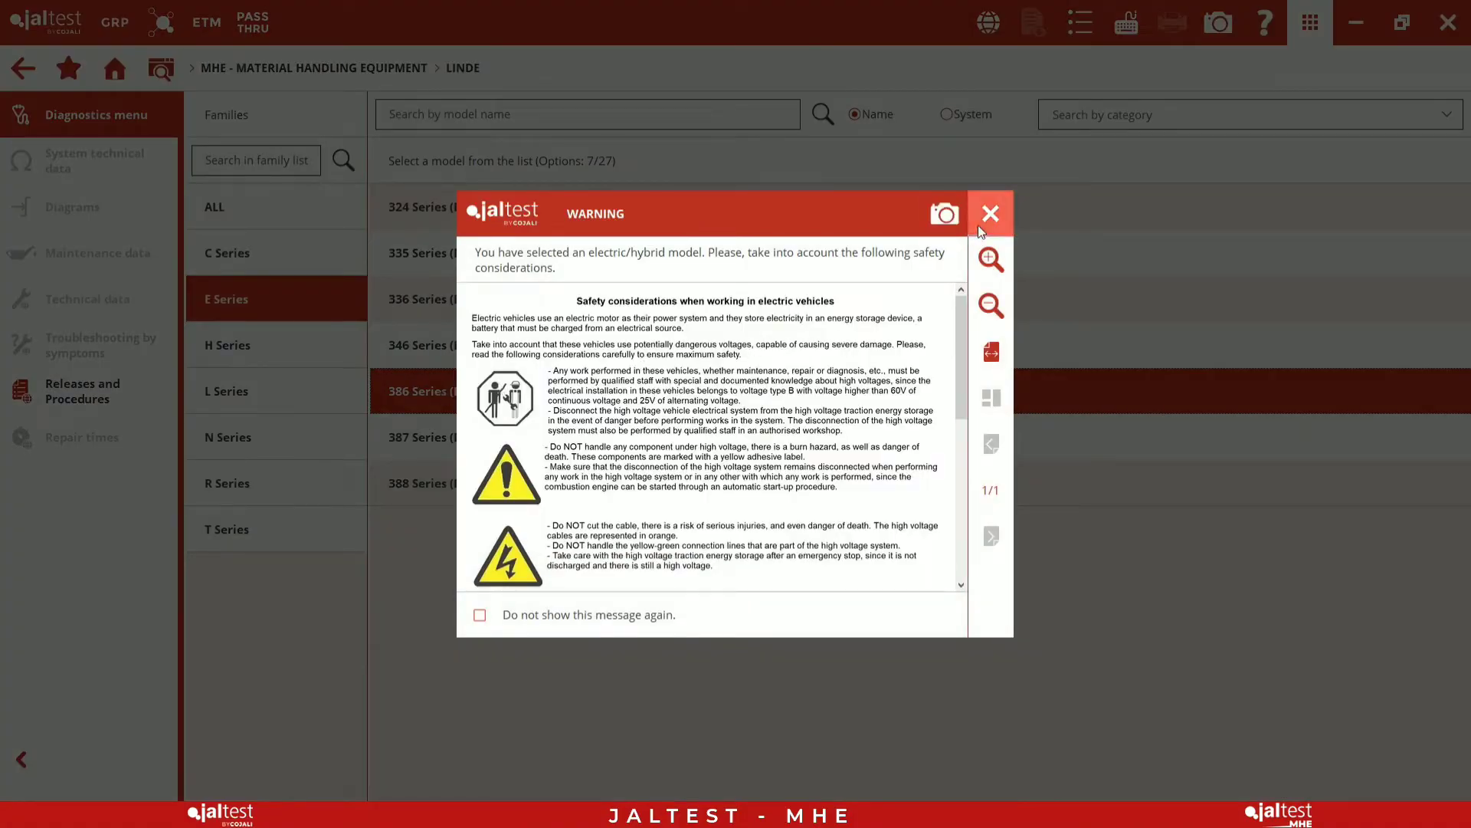
Dismiss the electric-model and high-voltage safety warnings for the LDC (CAN) instrument cluster.
{"action": "left_click", "coordinate": [990, 213]}
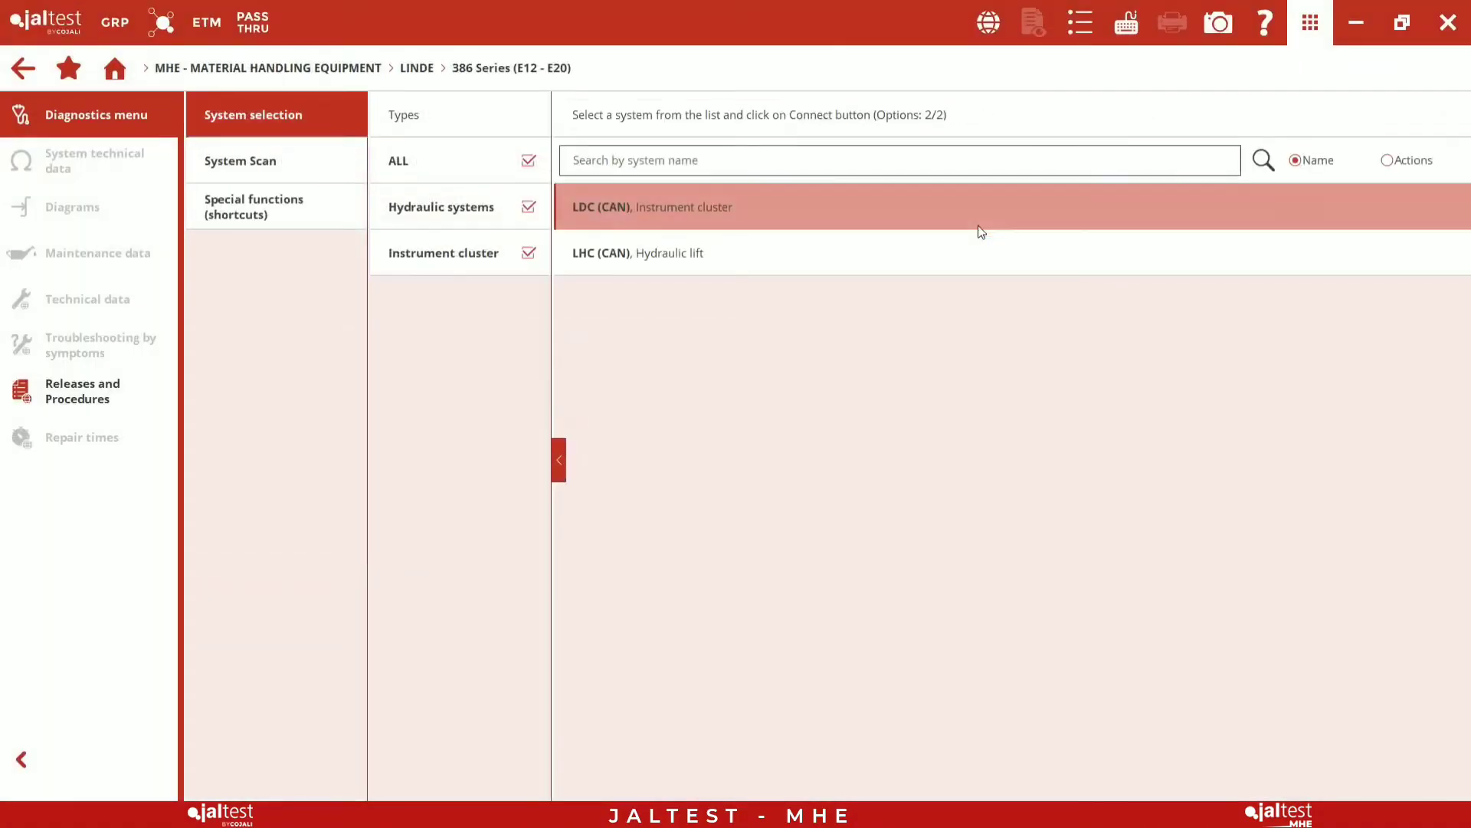
{"action": "mouse_move", "coordinate": [727, 216]}
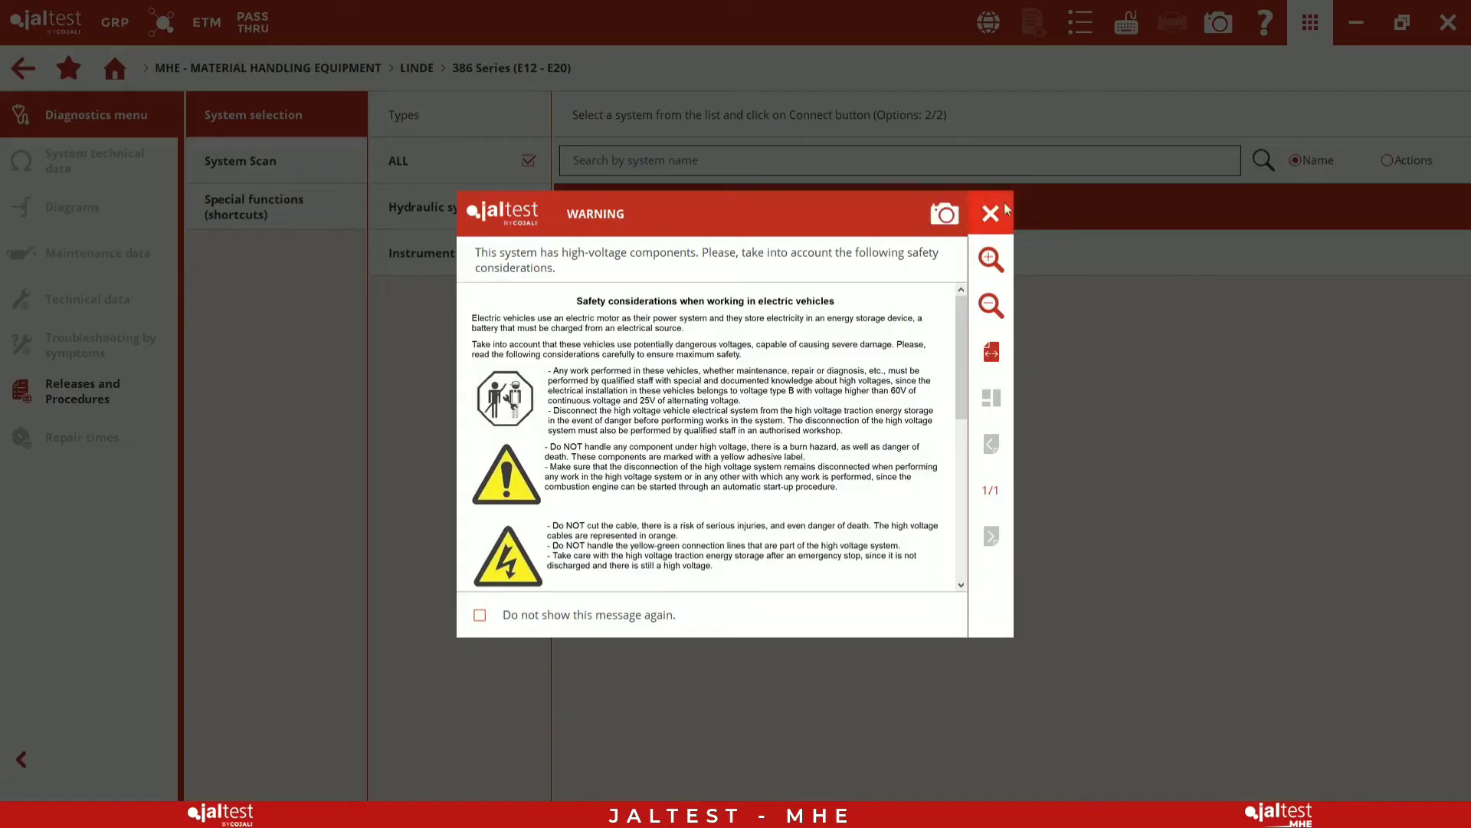
{"action": "left_click", "coordinate": [990, 213]}
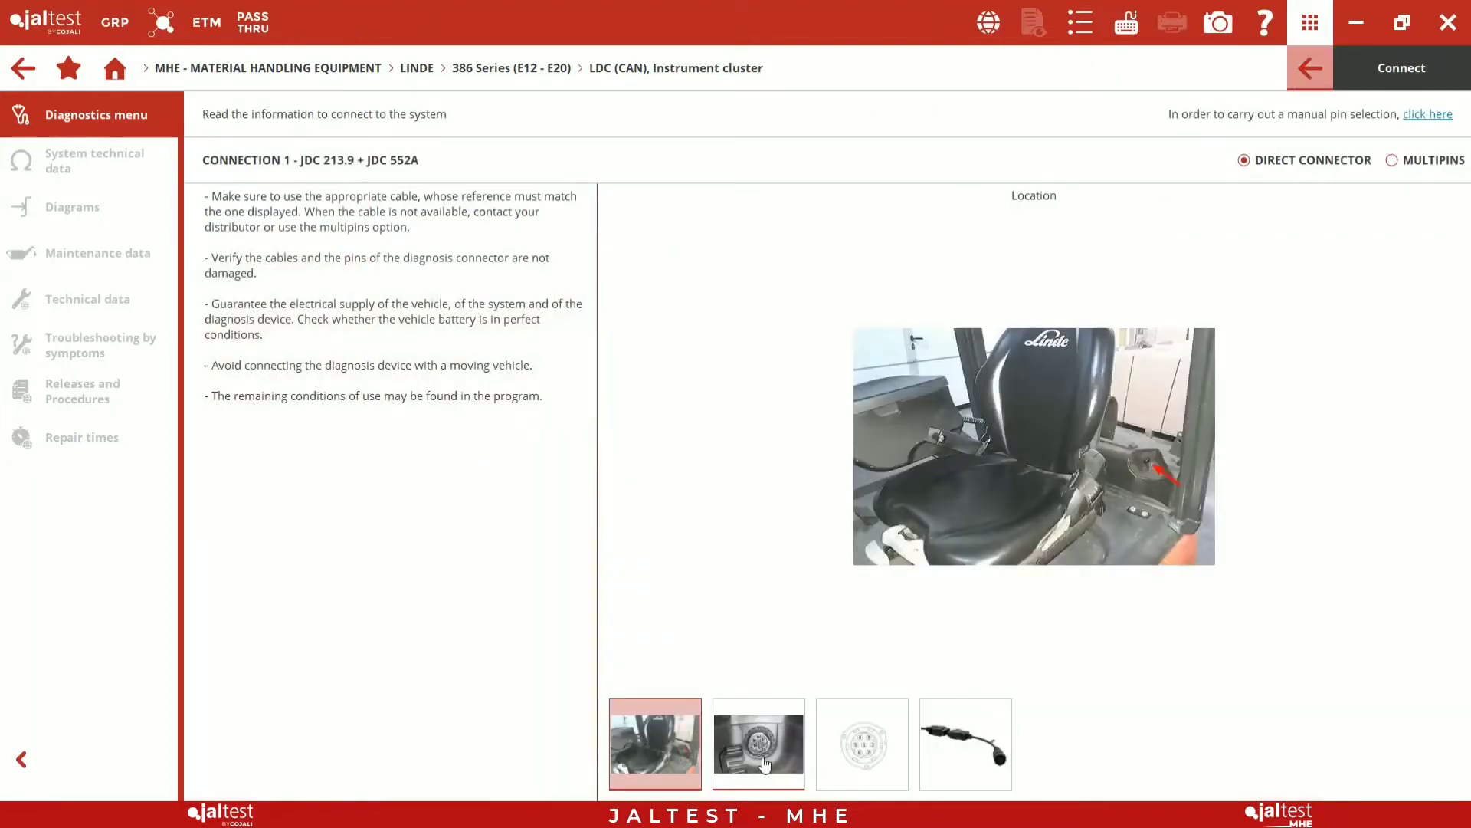
Review the connector close-up, pin-out and adapter cable, then connect to the instrument cluster.
{"action": "left_click", "coordinate": [758, 744]}
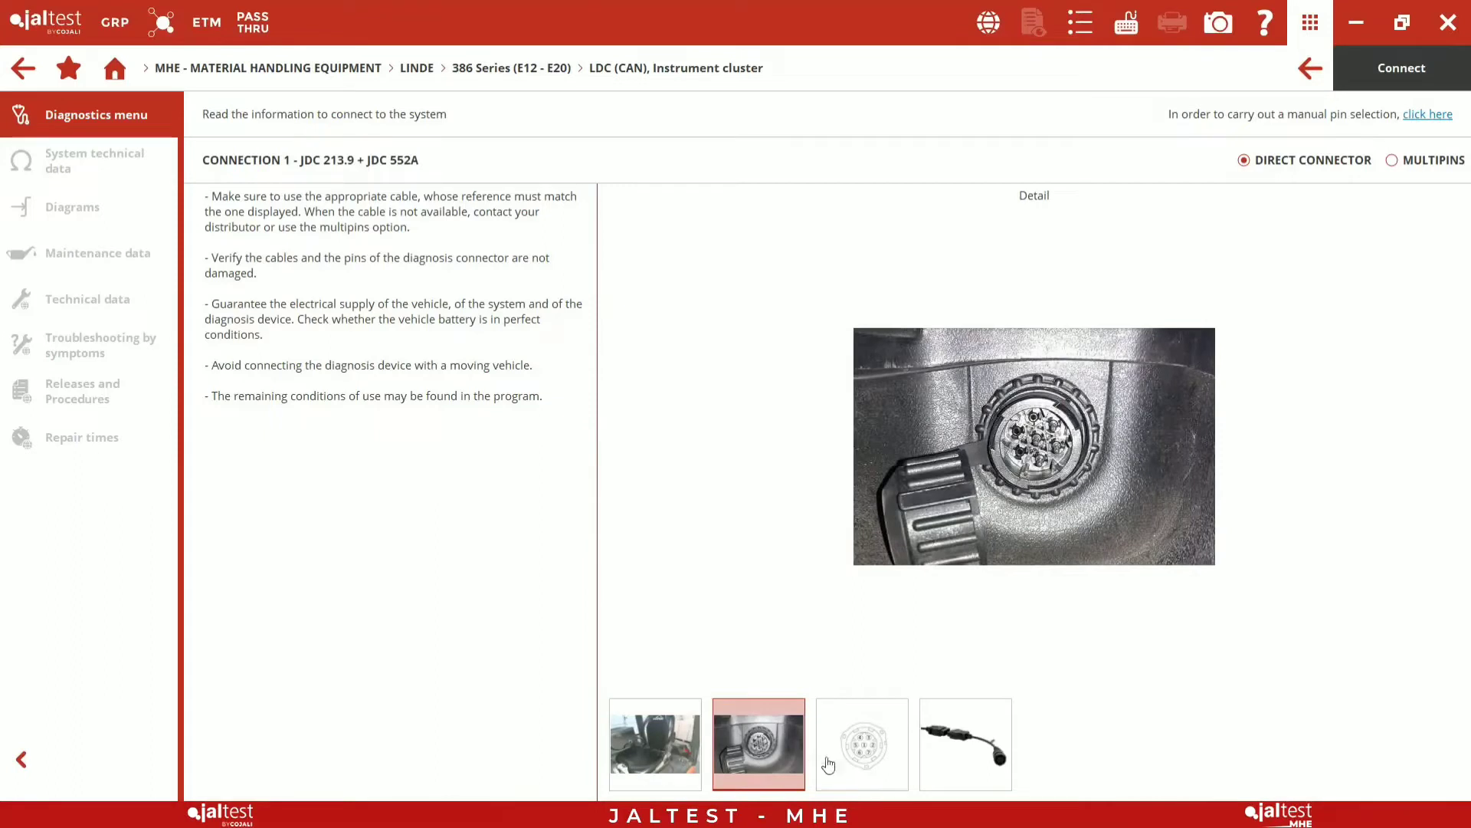
{"action": "left_click", "coordinate": [861, 744]}
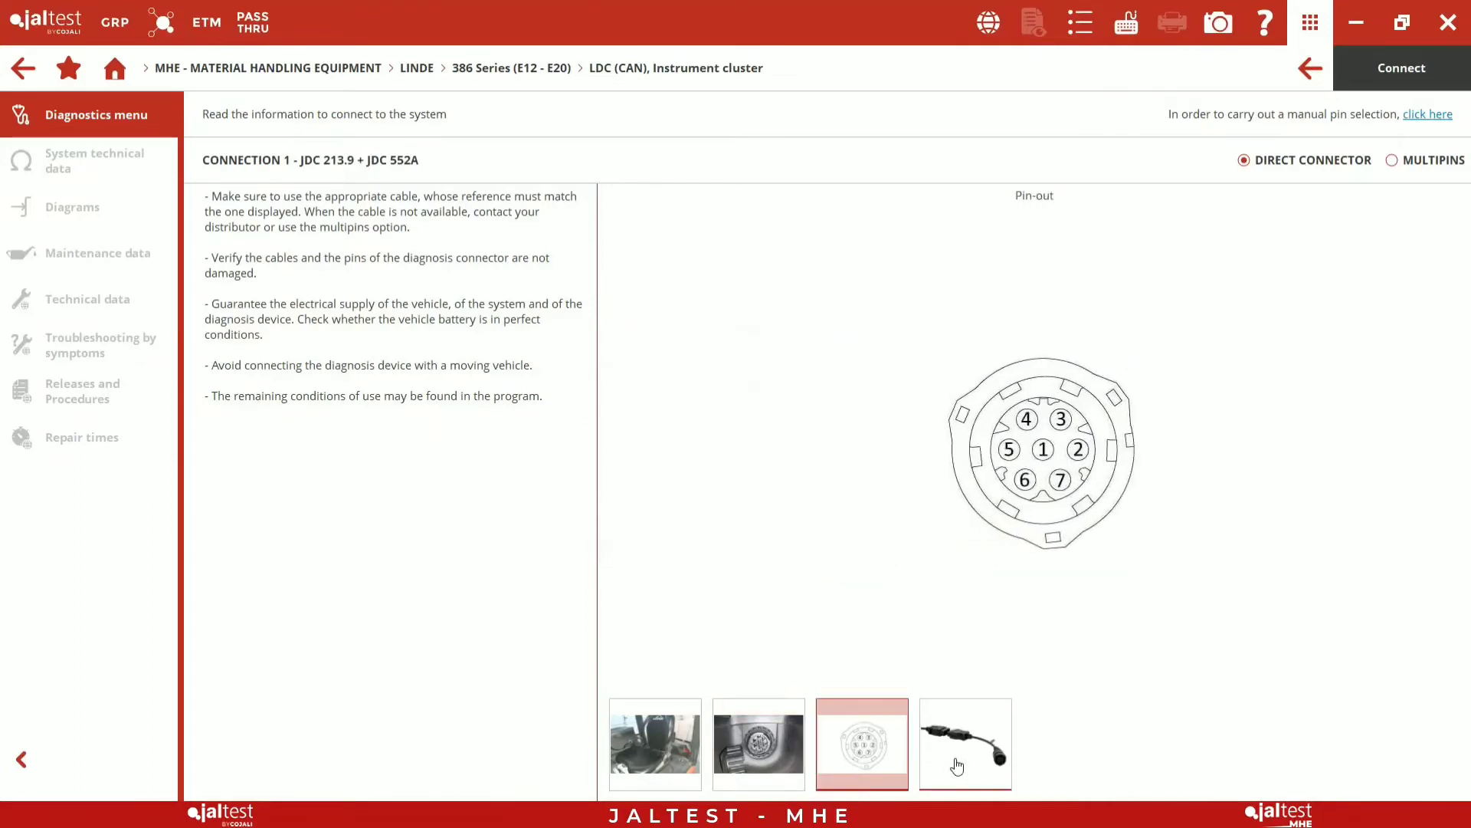
{"action": "left_click", "coordinate": [964, 743]}
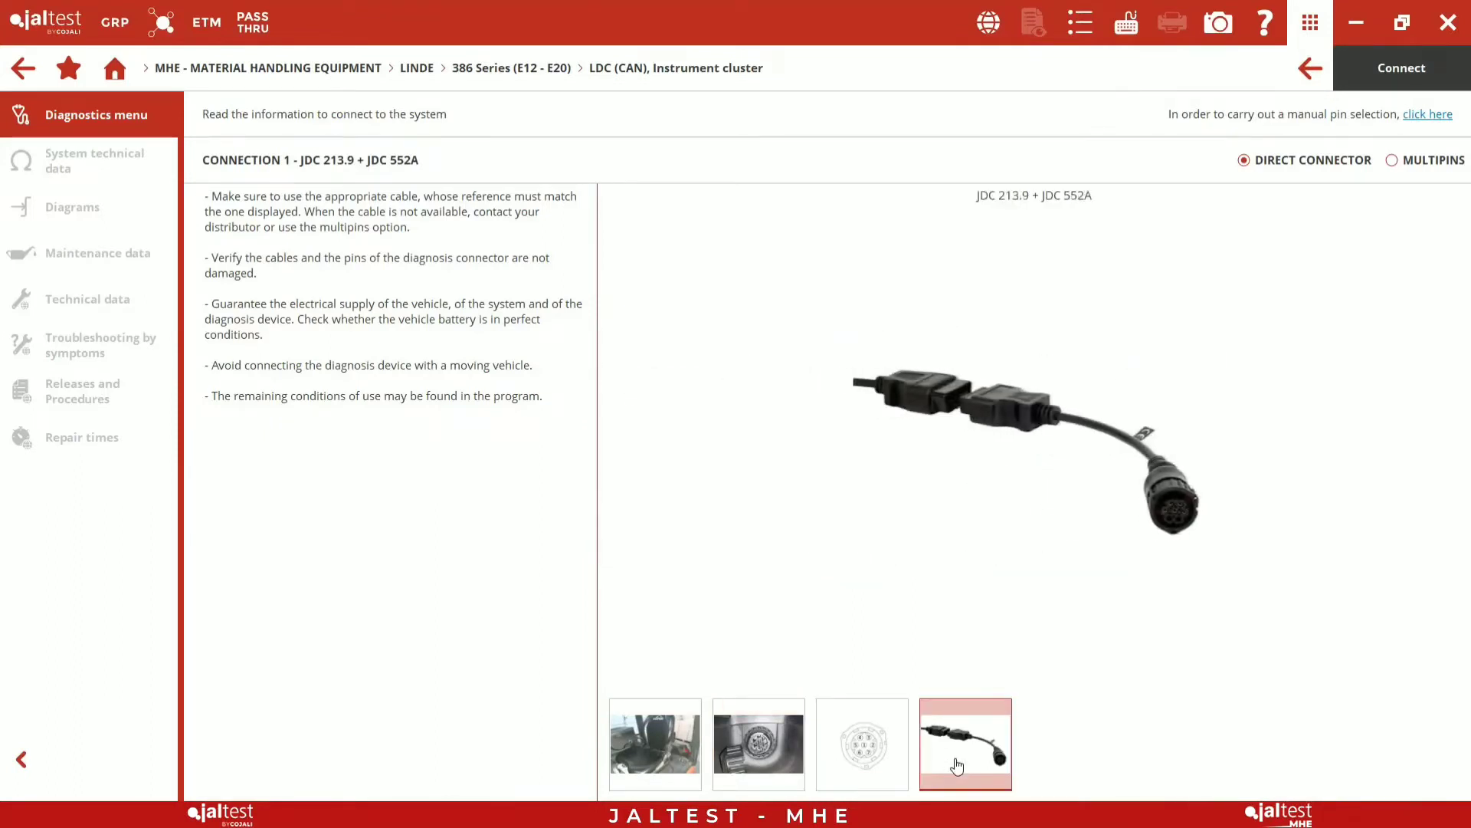
{"action": "left_click", "coordinate": [1401, 67]}
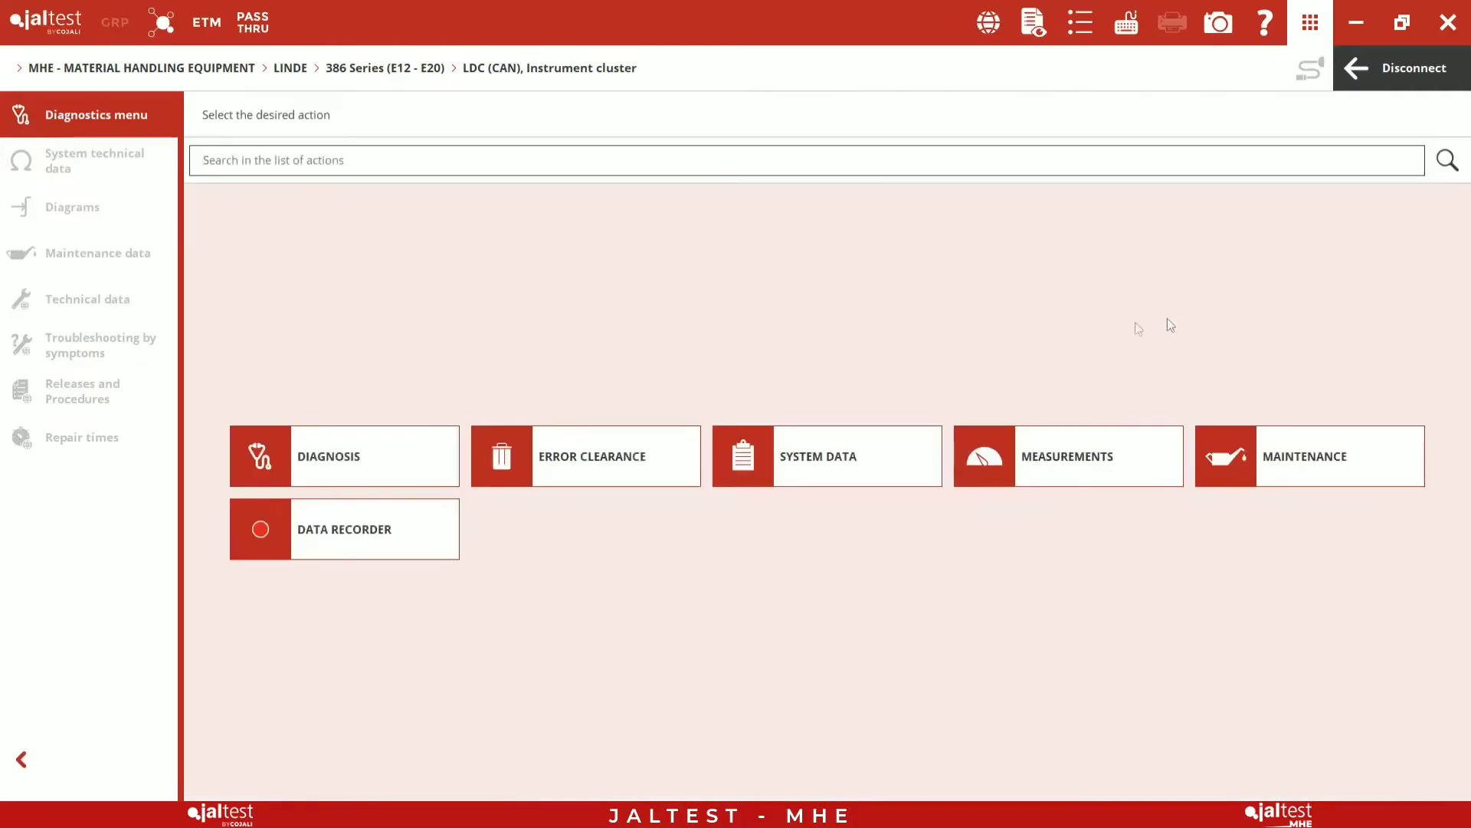
{"action": "left_click", "coordinate": [345, 457]}
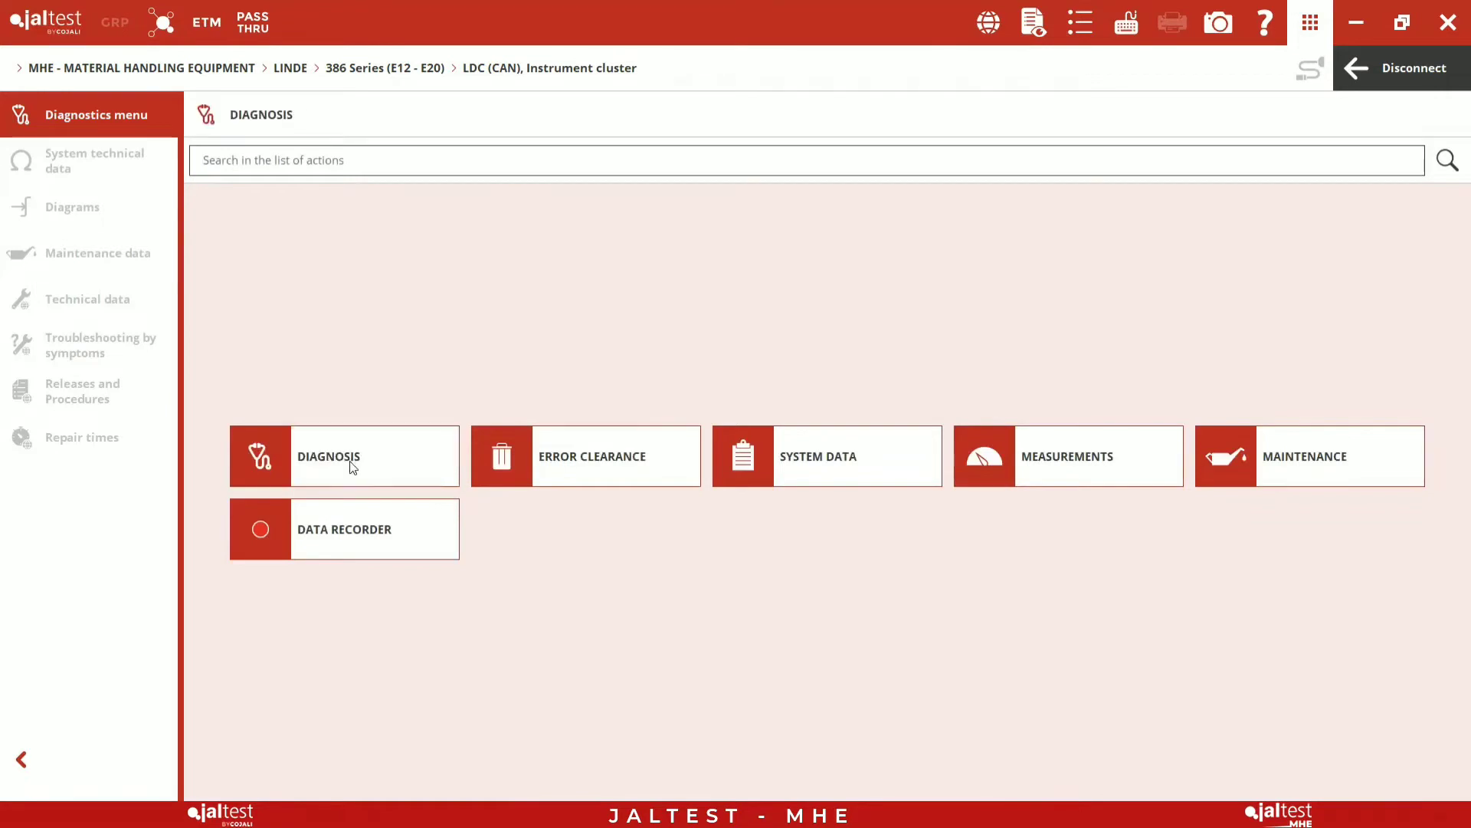
{"action": "left_click", "coordinate": [328, 457]}
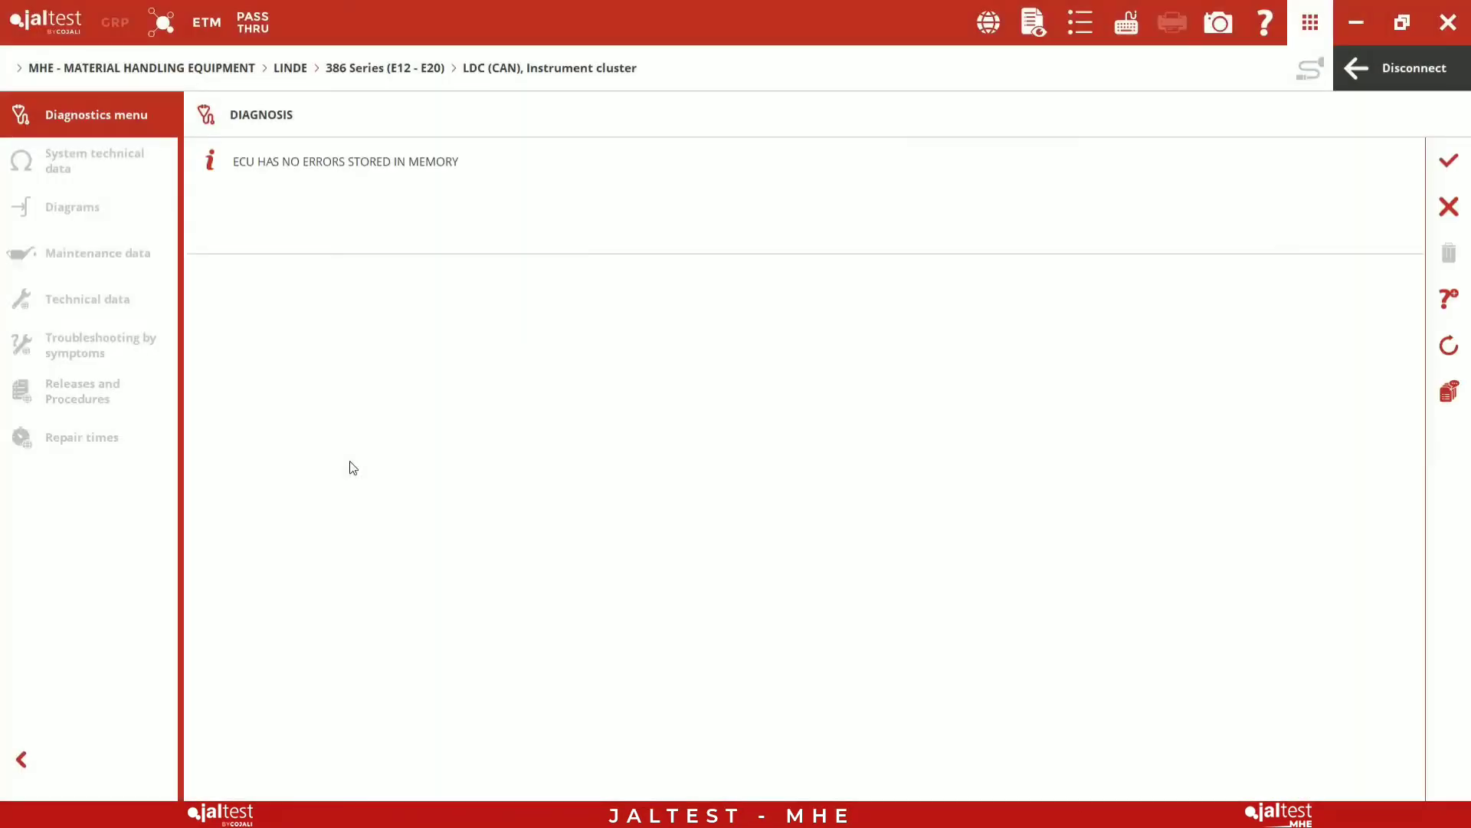
{"action": "mouse_move", "coordinate": [1418, 181]}
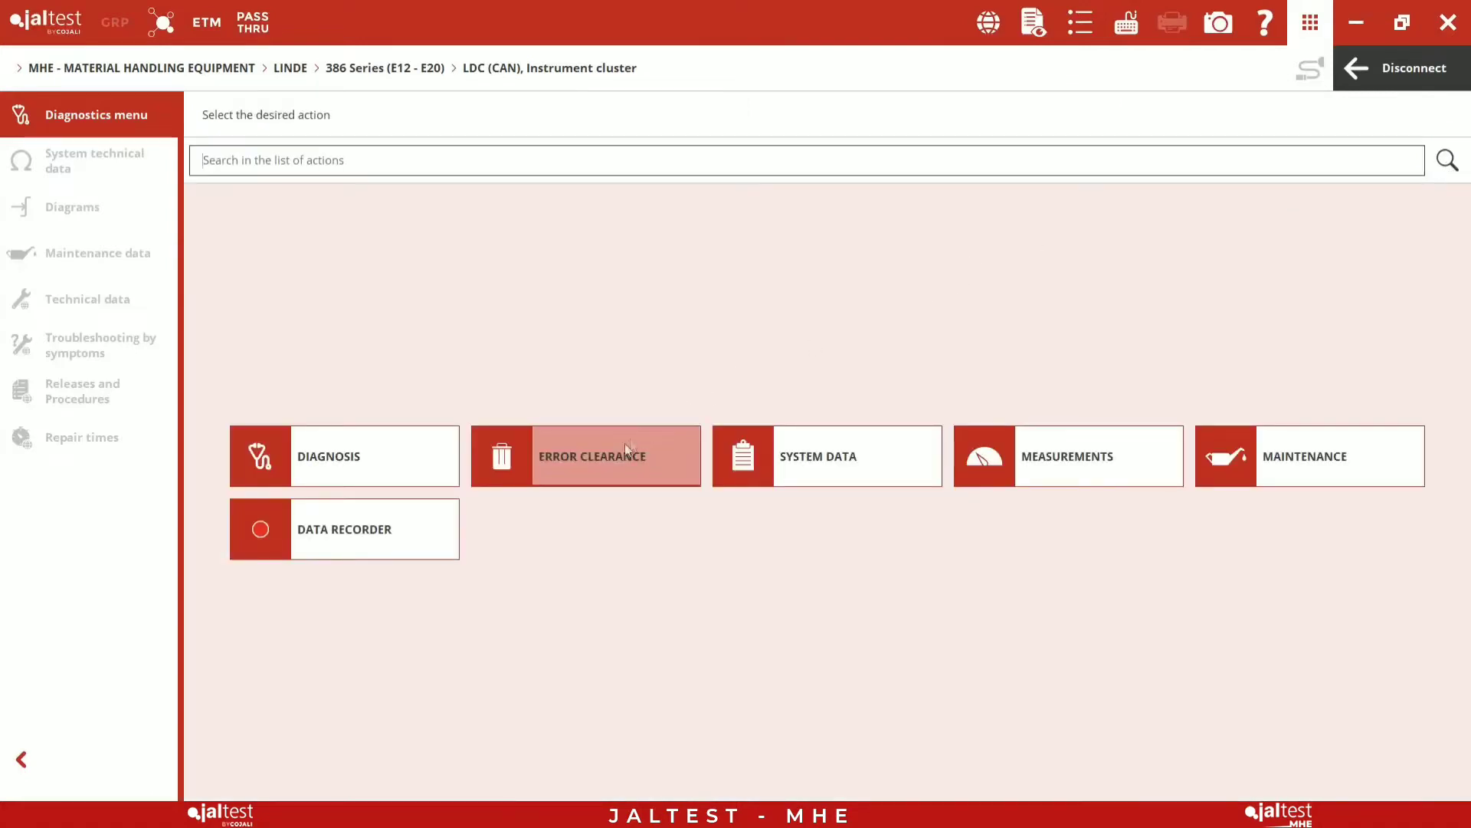
Run ERROR CLEARANCE, confirm deleting control unit errors and return to the actions.
{"action": "left_click", "coordinate": [586, 456]}
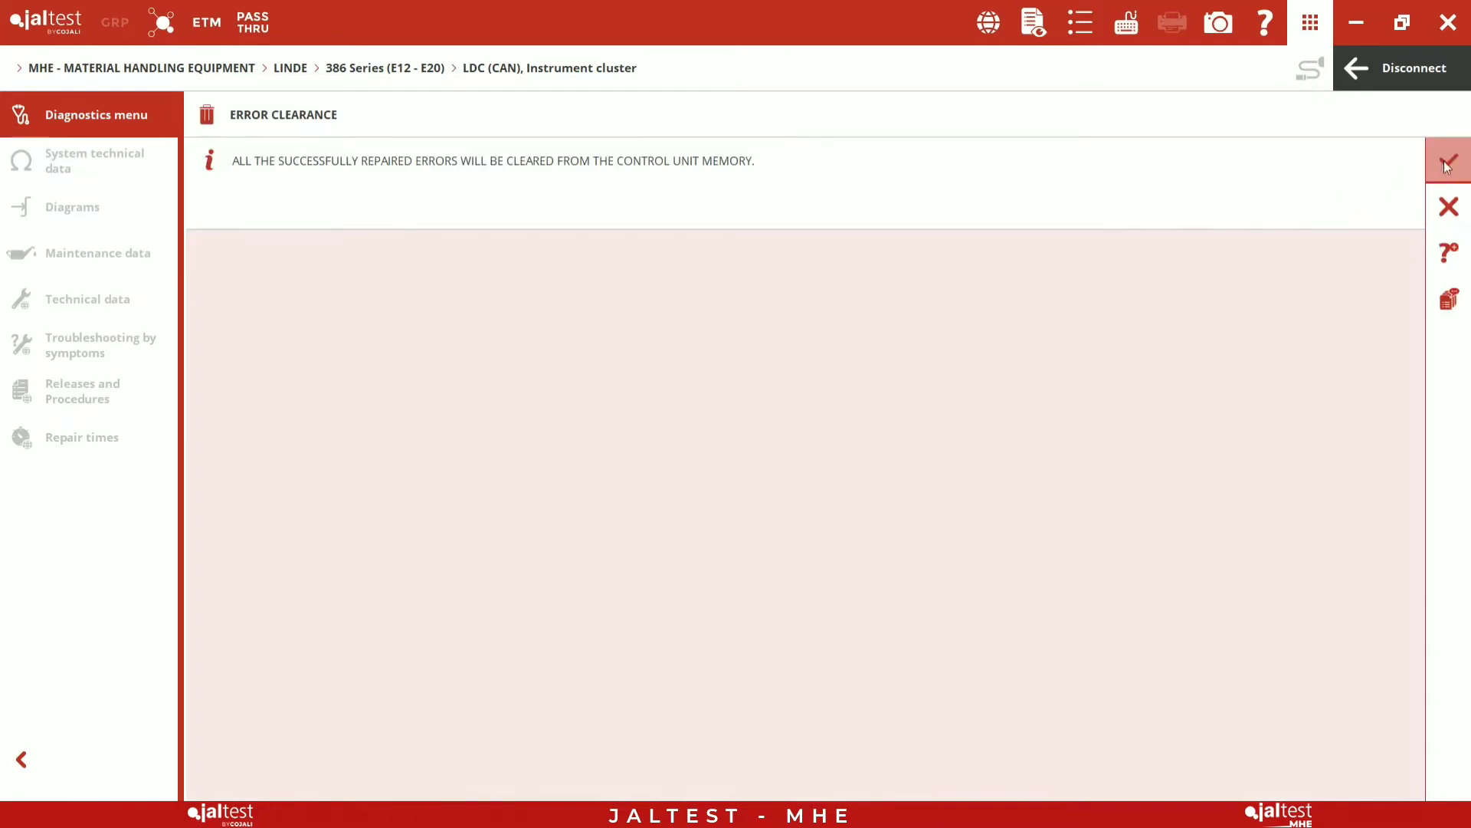
{"action": "left_click", "coordinate": [1448, 161]}
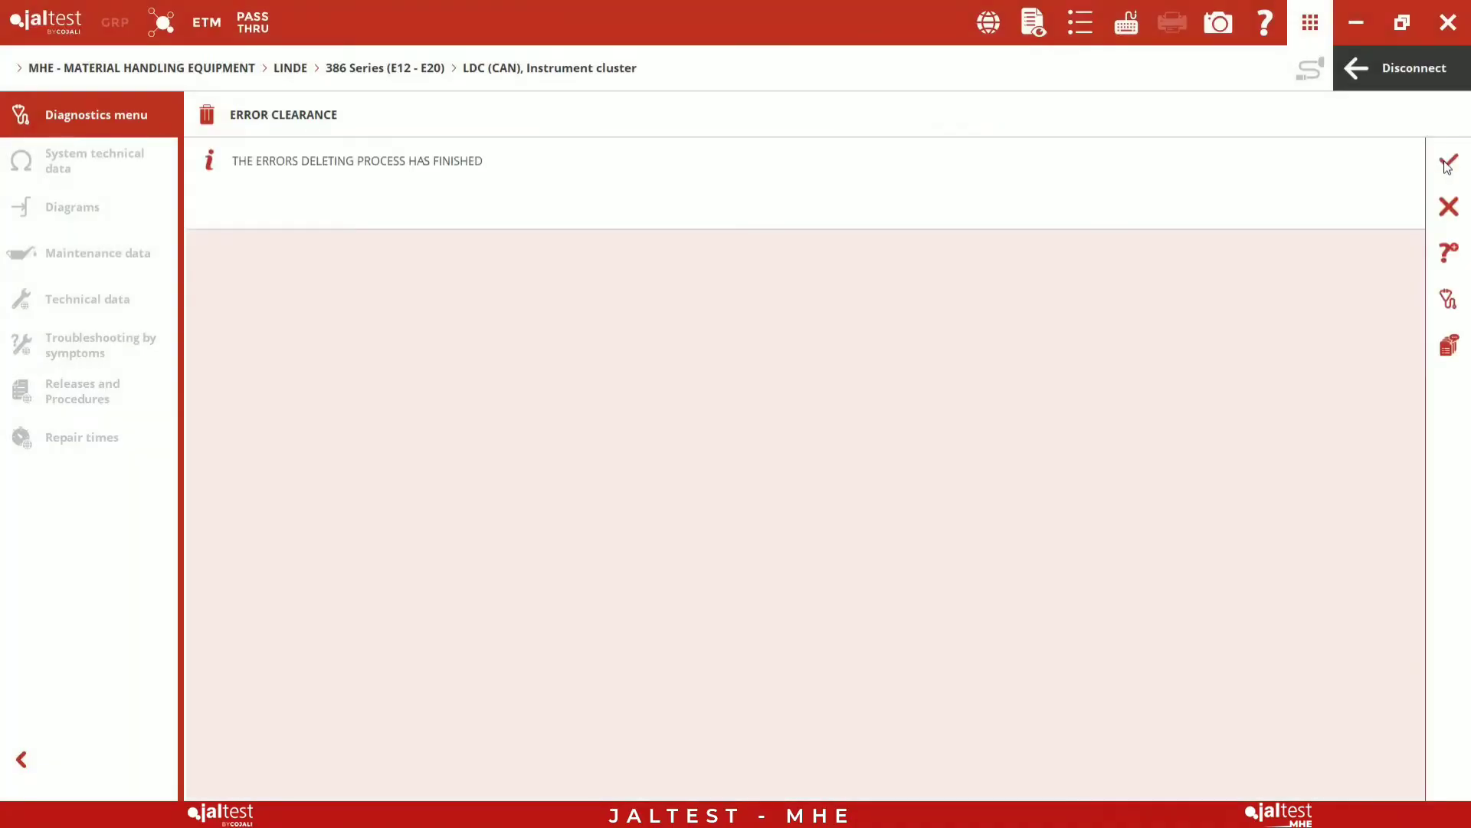
{"action": "left_click", "coordinate": [1448, 164]}
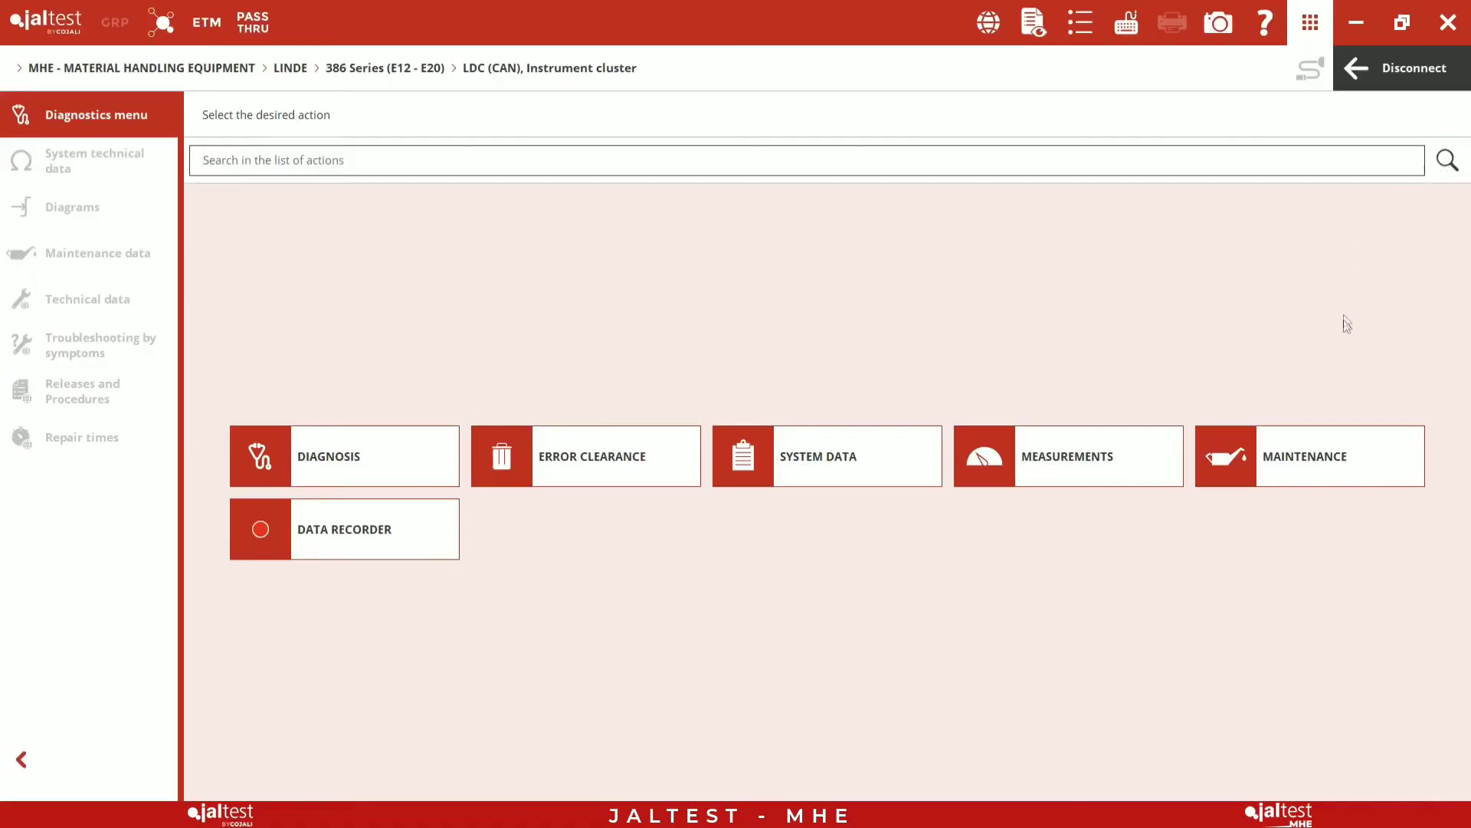
Start MAINTENANCE INTERVAL reset under Maintenance with expert mode terms accepted.
{"action": "left_click", "coordinate": [1304, 457]}
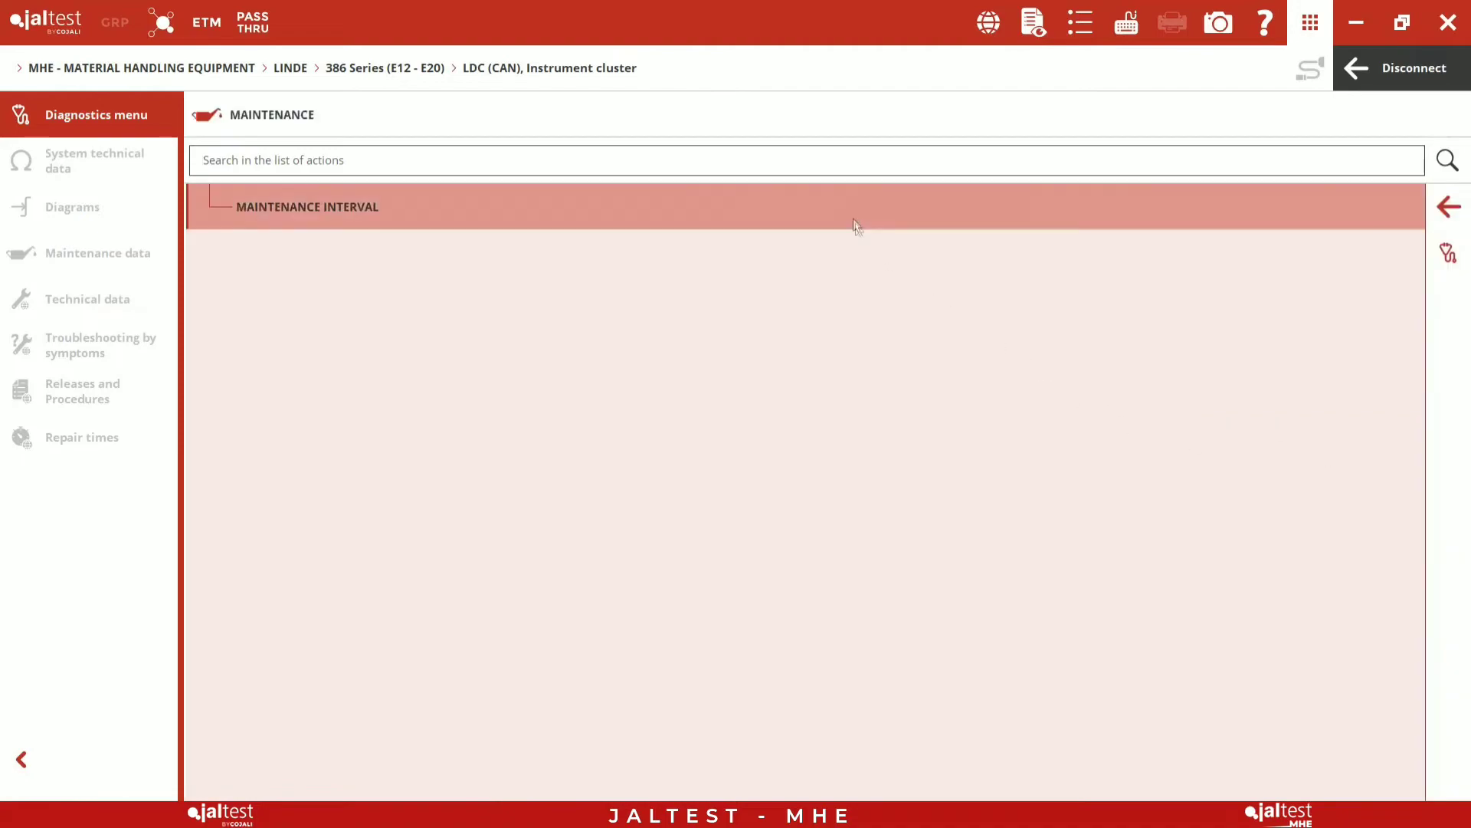
{"action": "left_click", "coordinate": [306, 207]}
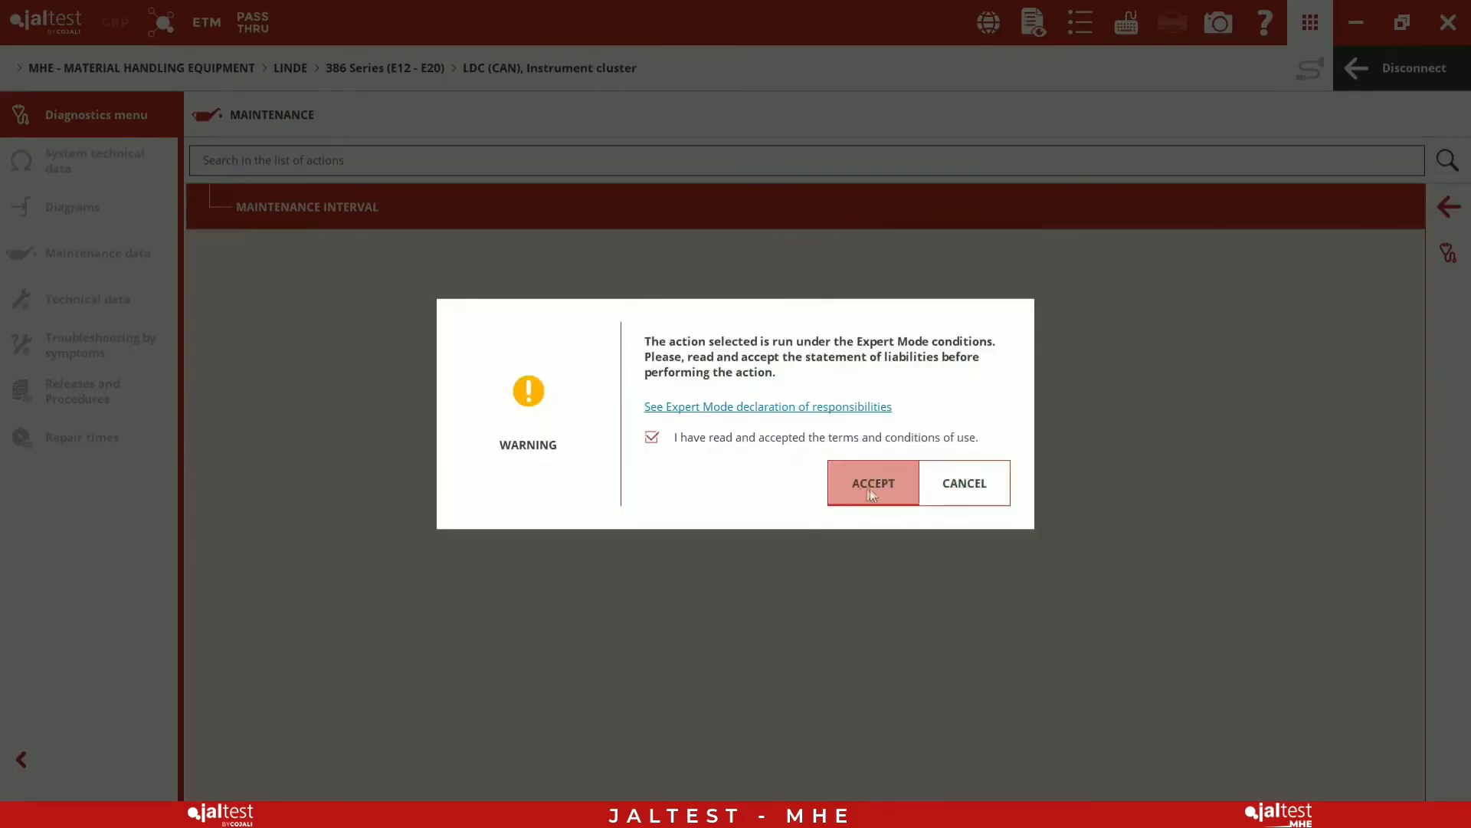
{"action": "left_click", "coordinate": [870, 482]}
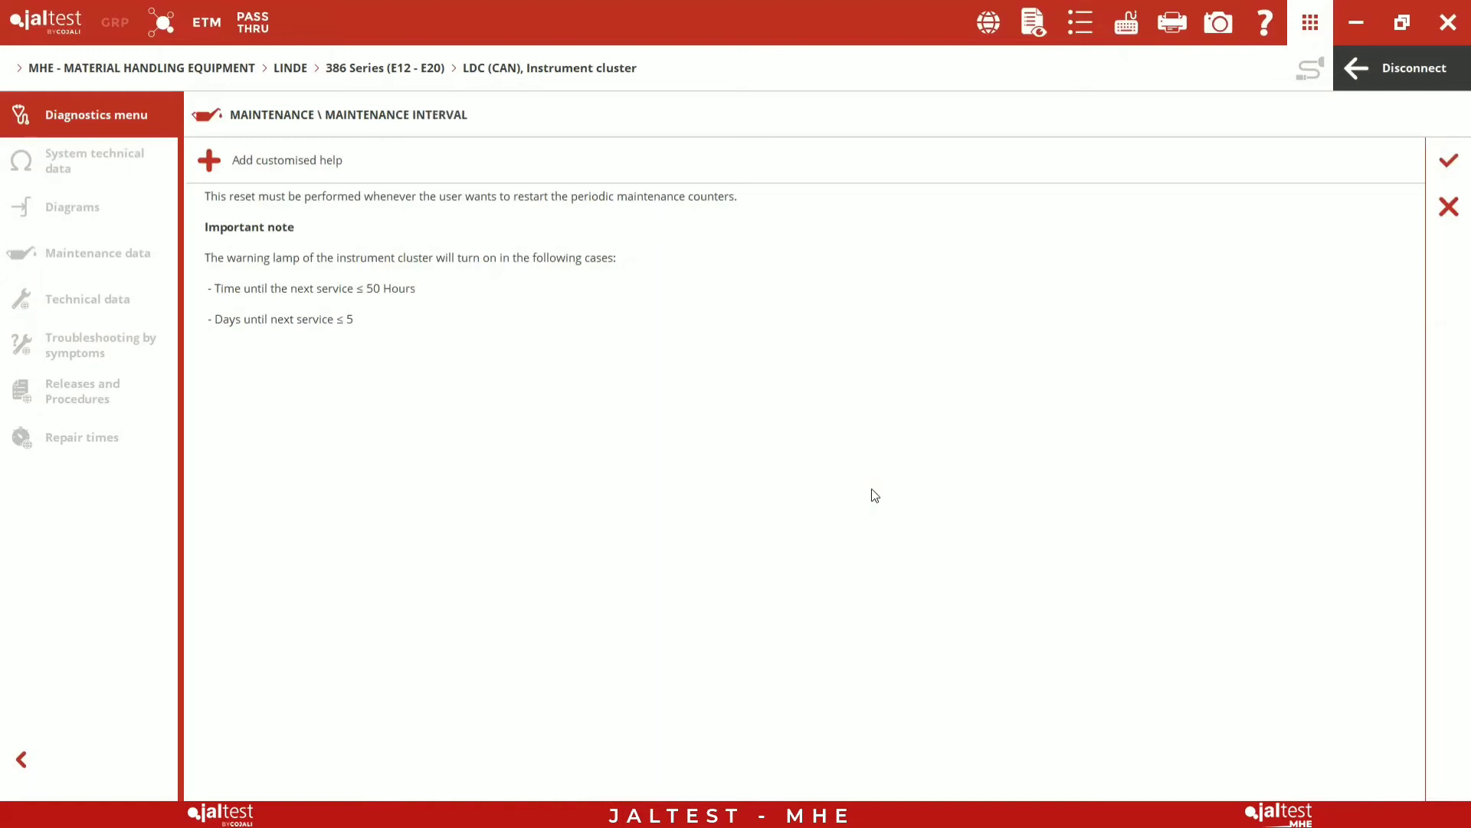
{"action": "mouse_move", "coordinate": [1044, 371]}
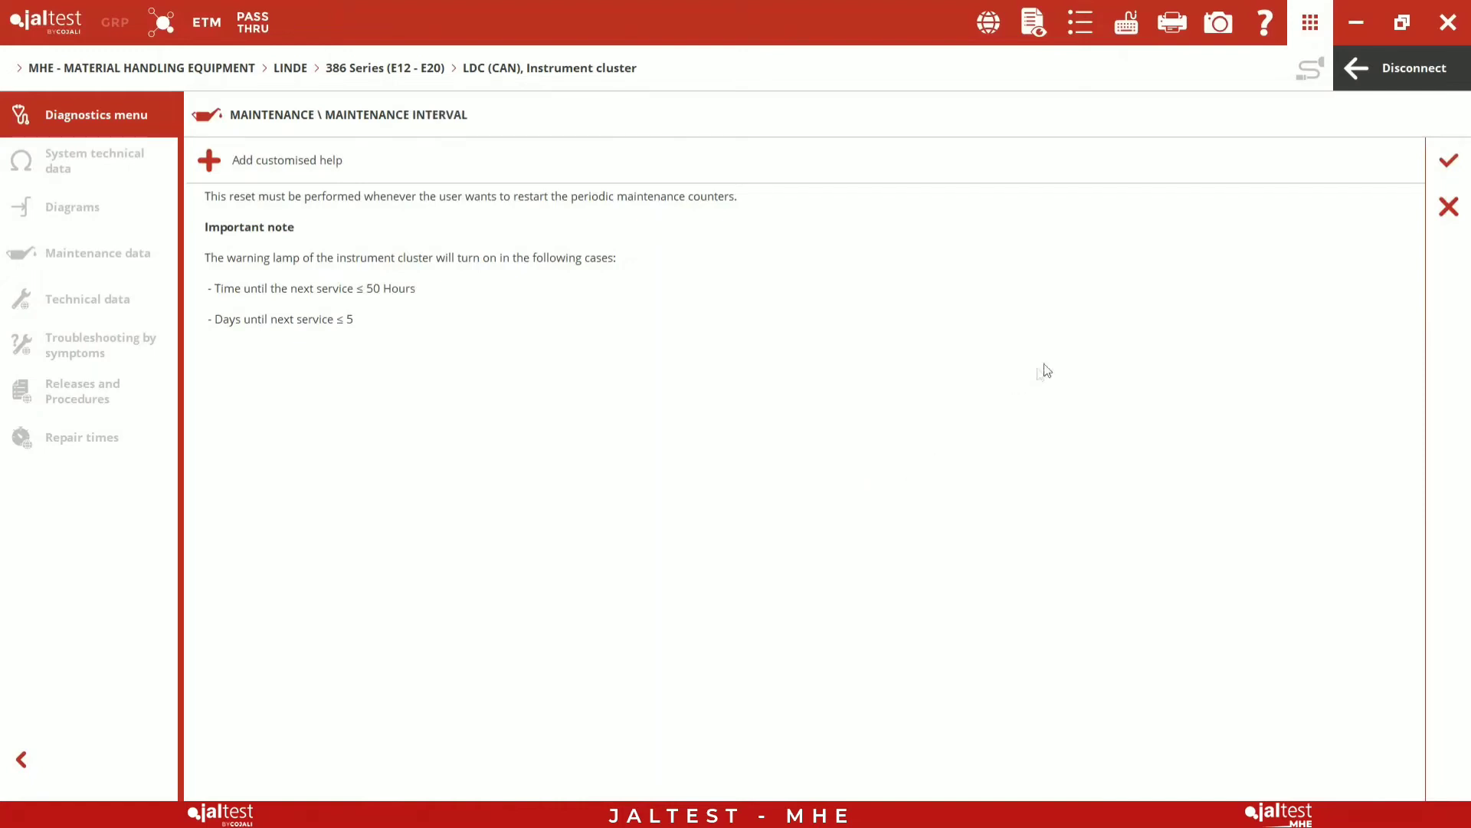
{"action": "mouse_move", "coordinate": [1415, 178]}
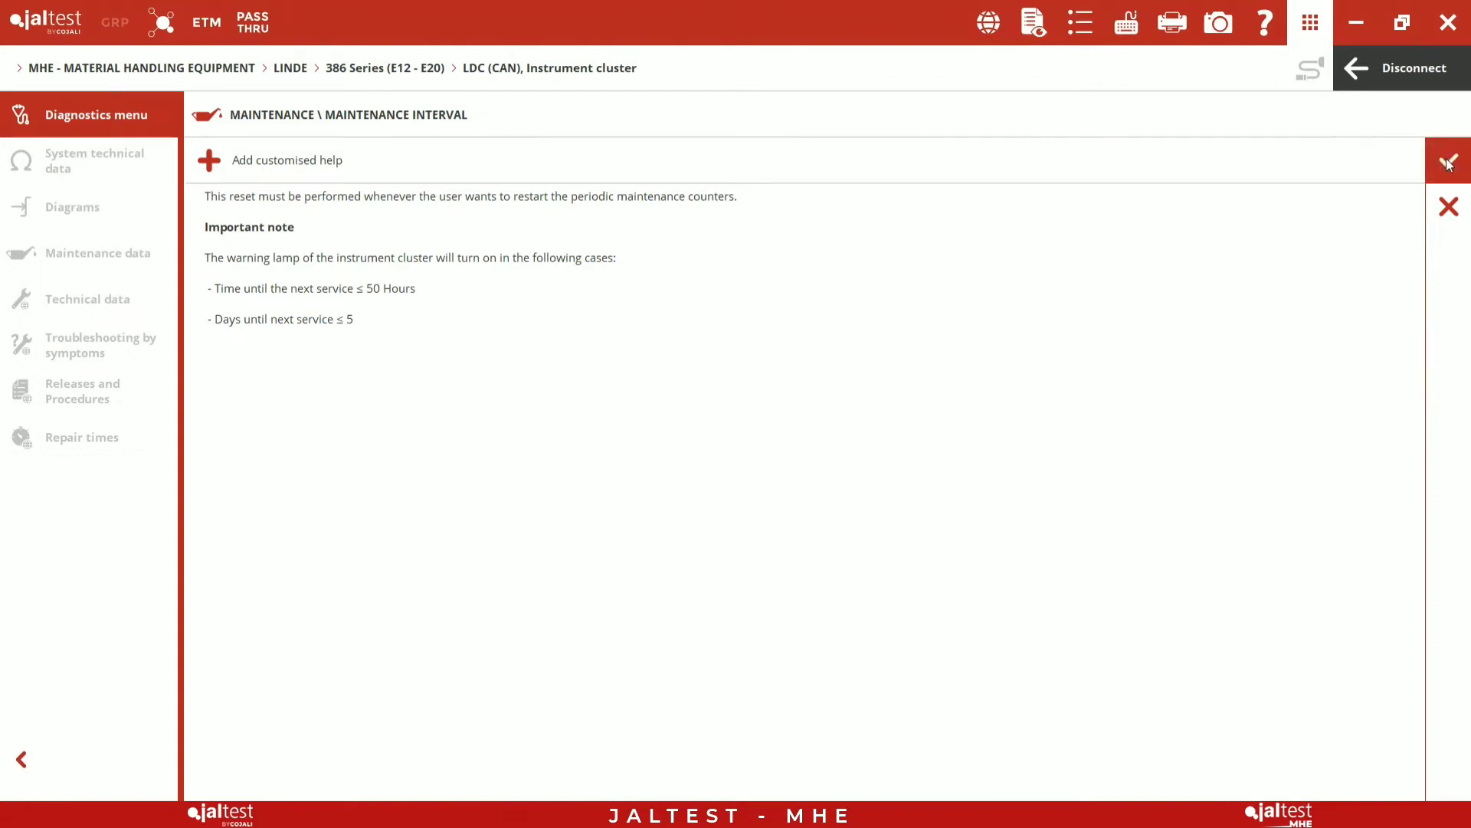
{"action": "left_click", "coordinate": [1448, 160]}
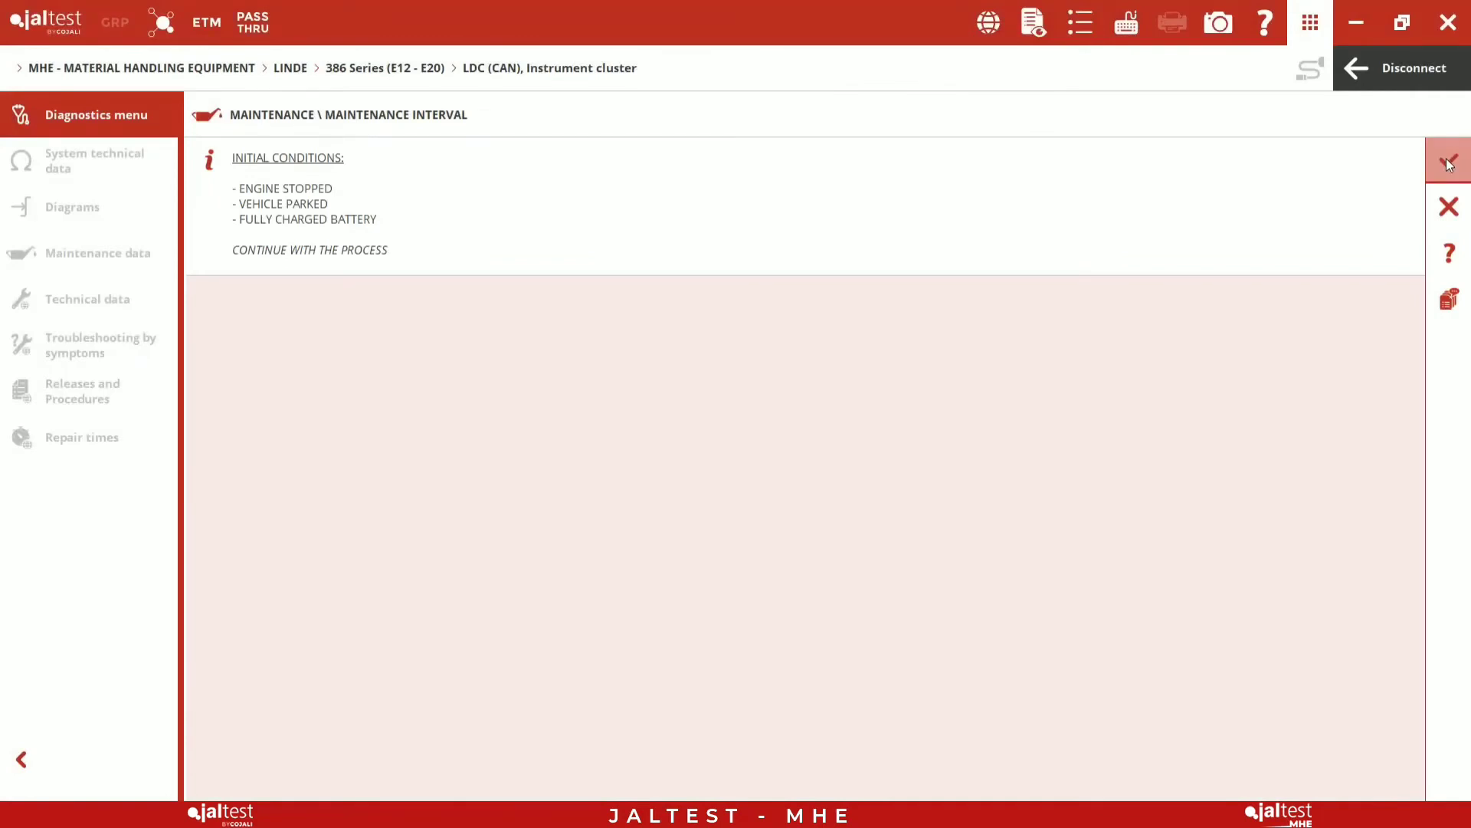
Enter 1600 hours to next maintenance and 365 days to service, and apply them.
{"action": "left_click", "coordinate": [1448, 160]}
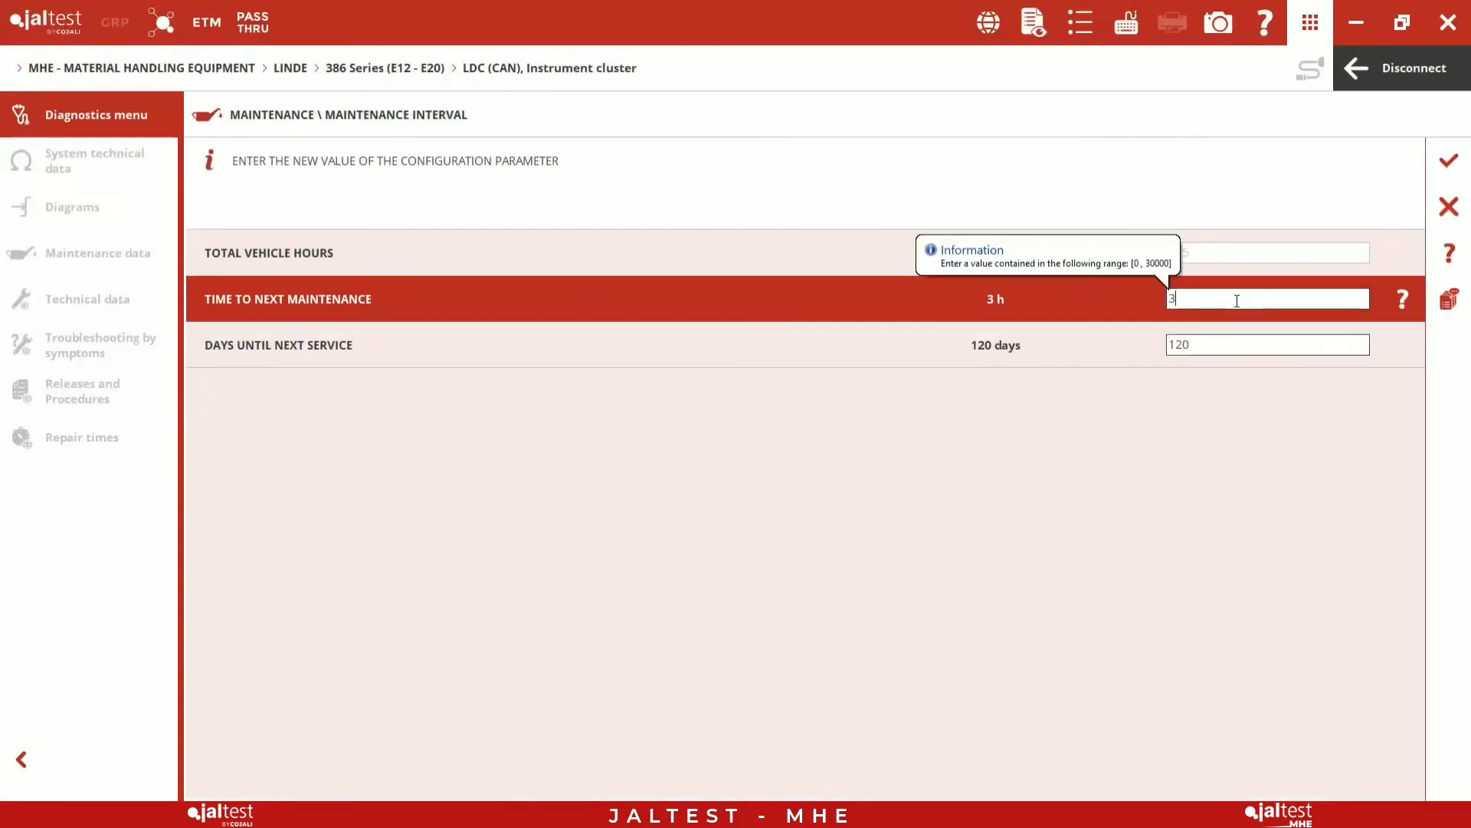
{"action": "type", "text": "1600"}
{"action": "left_click", "coordinate": [1267, 345]}
{"action": "type", "text": "365"}
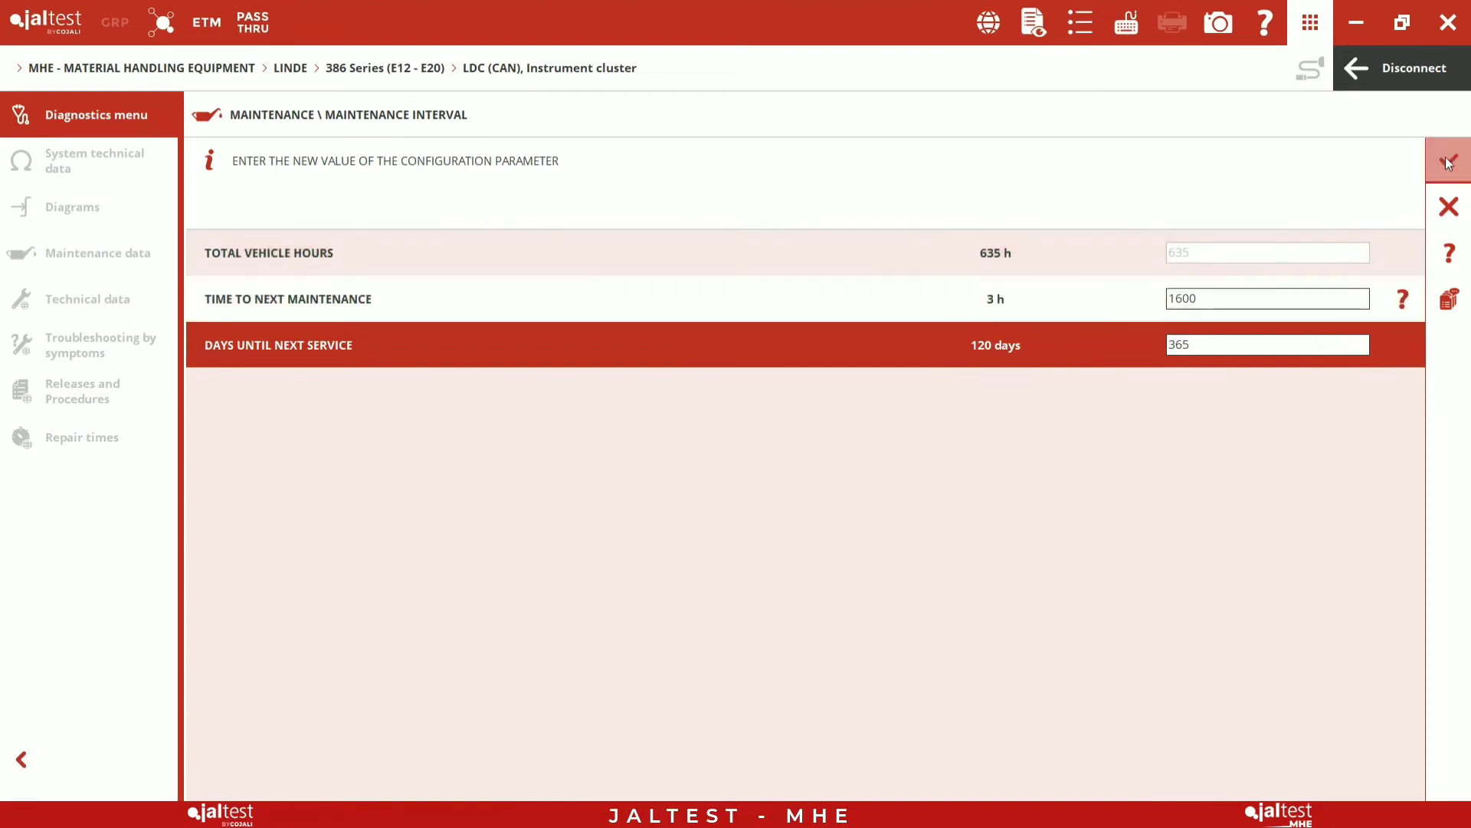
{"action": "left_click", "coordinate": [1448, 161]}
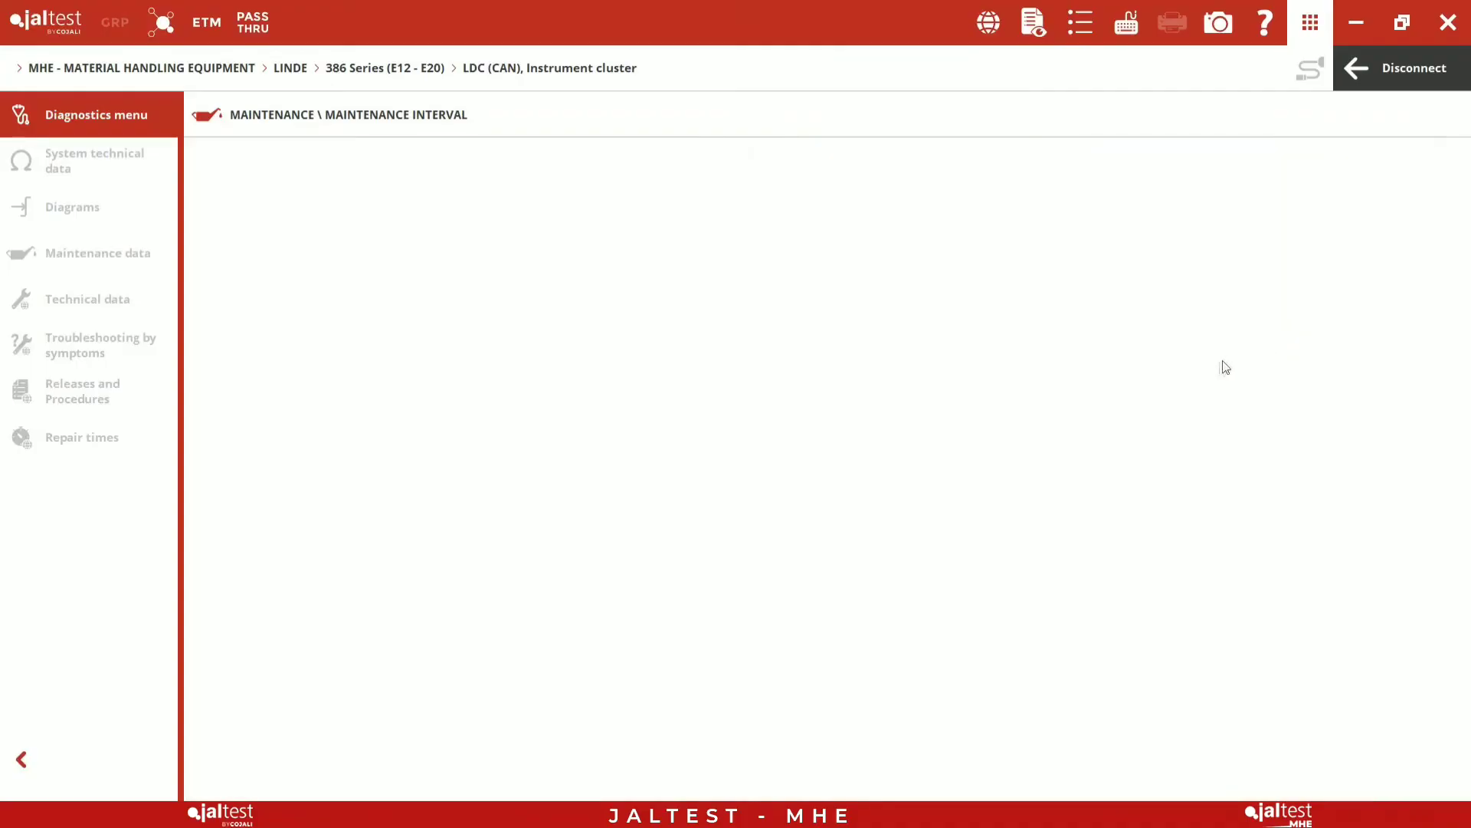